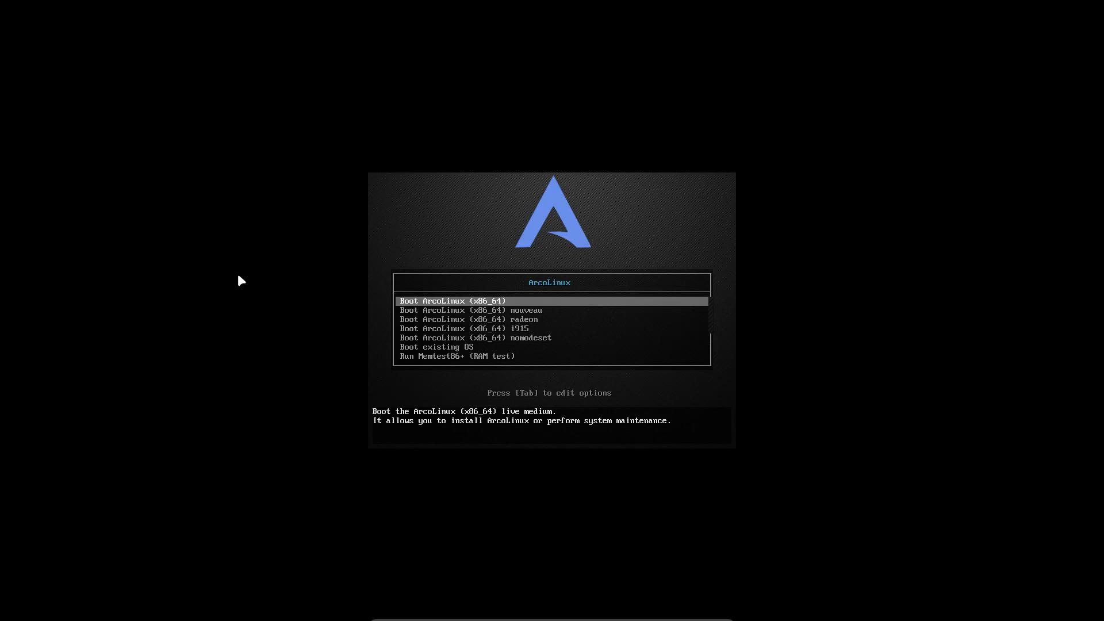
Boot the default 'Boot ArcoLinux (x86_64)' entry into the live session
{"action": "key", "text": "Return"}
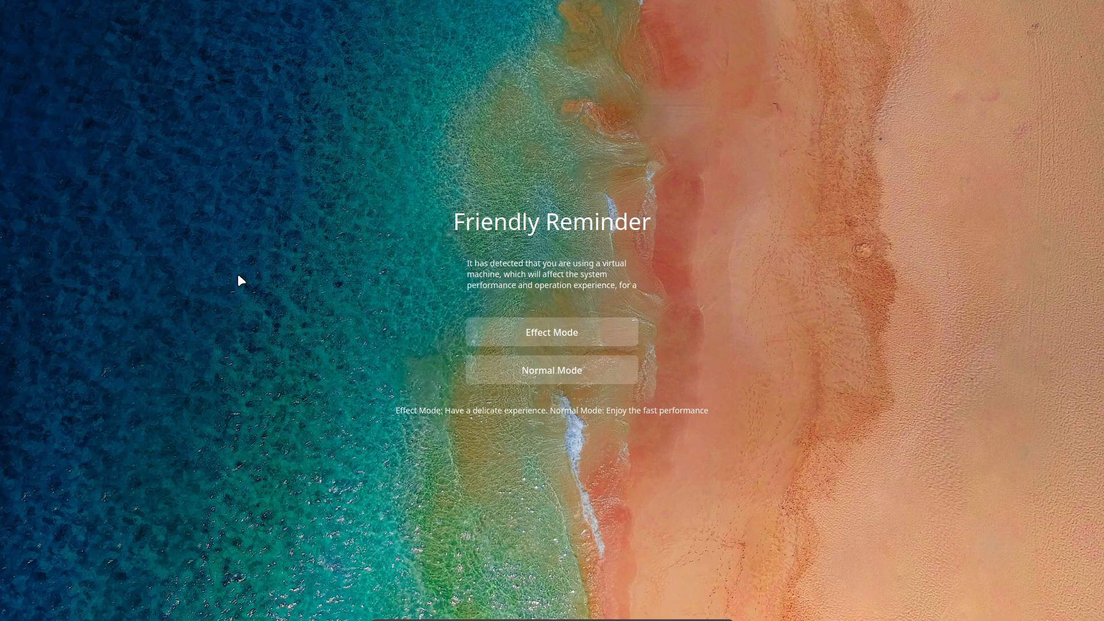
{"action": "mouse_move", "coordinate": [538, 334]}
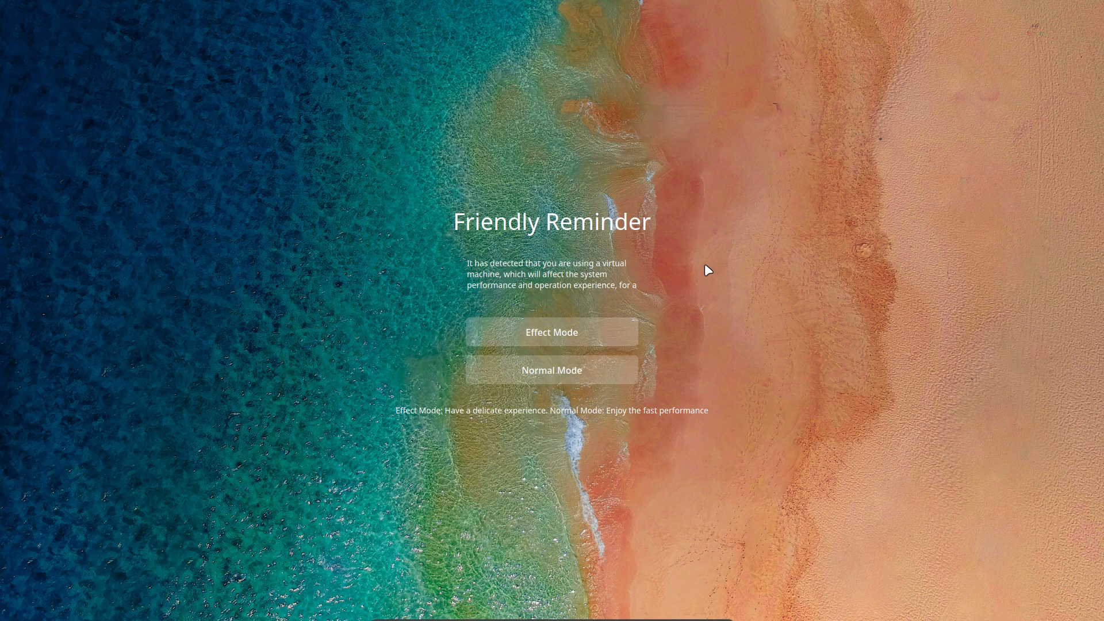
{"action": "mouse_move", "coordinate": [527, 294]}
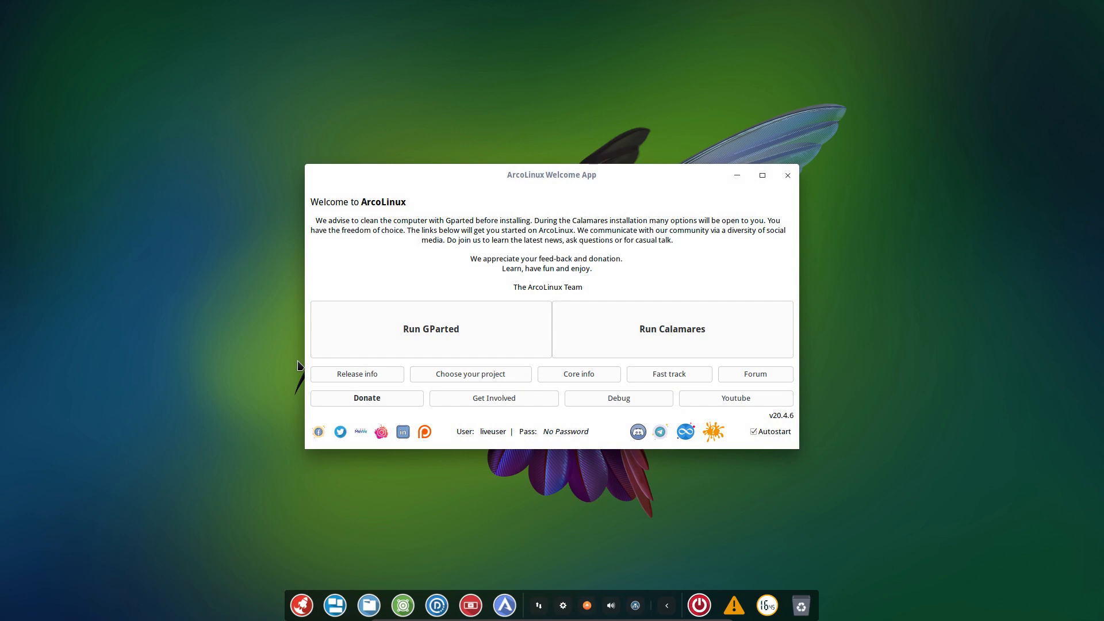
{"action": "mouse_move", "coordinate": [479, 233]}
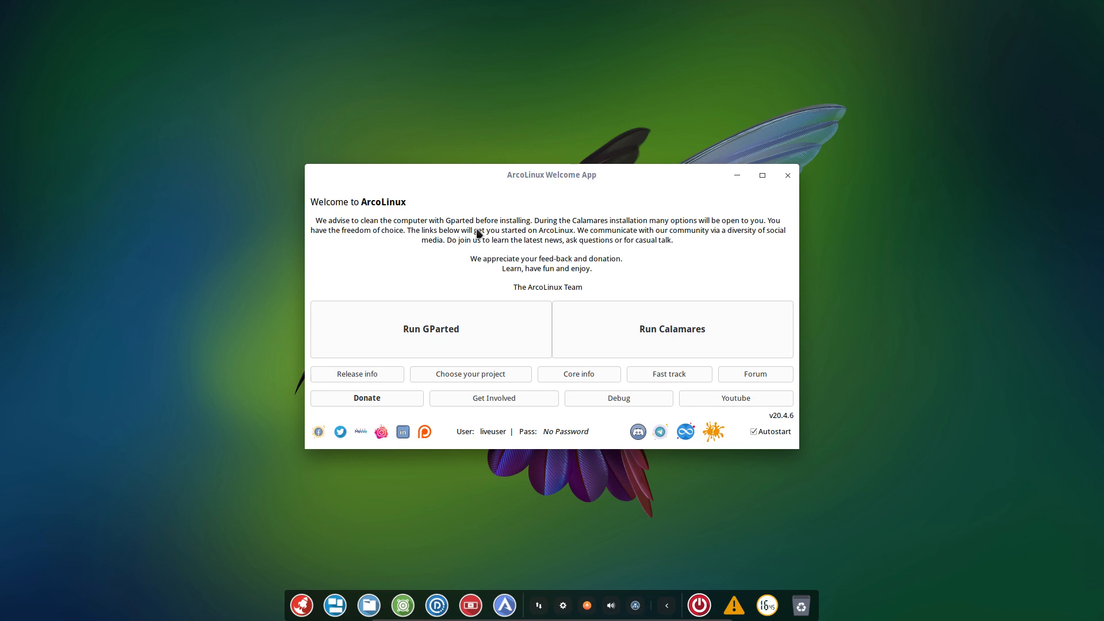
{"action": "mouse_move", "coordinate": [482, 290]}
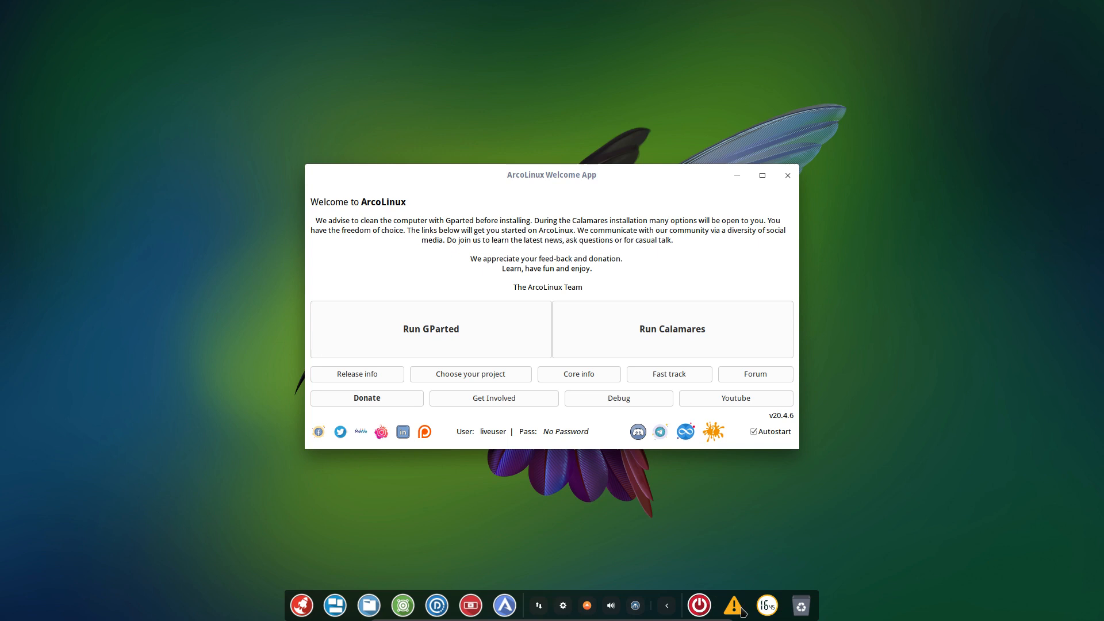
{"action": "mouse_move", "coordinate": [464, 253]}
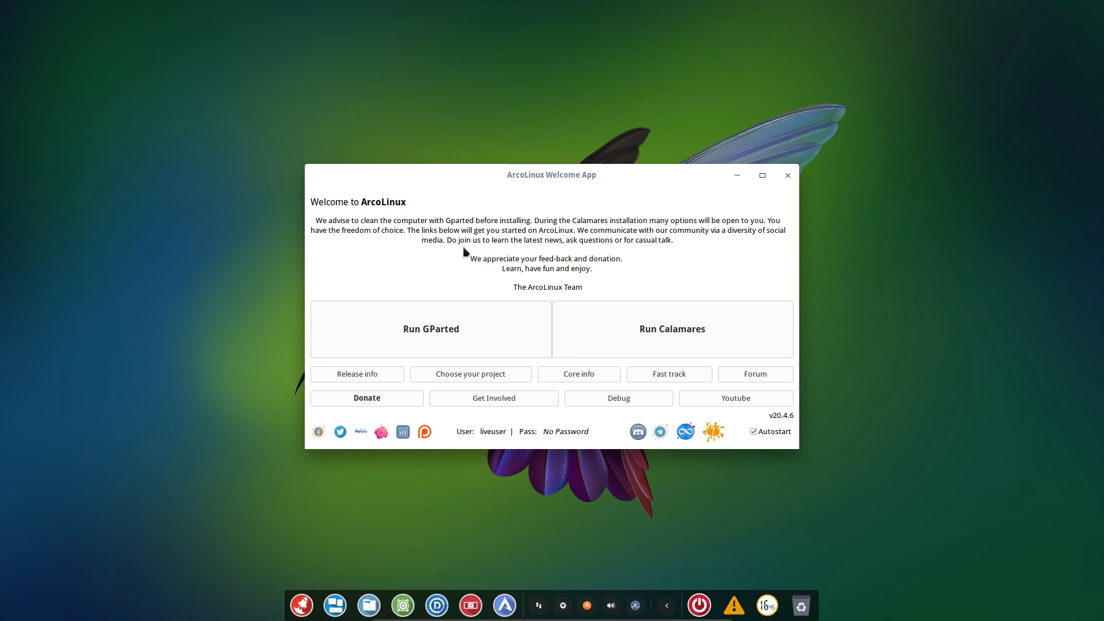
{"action": "mouse_move", "coordinate": [457, 323]}
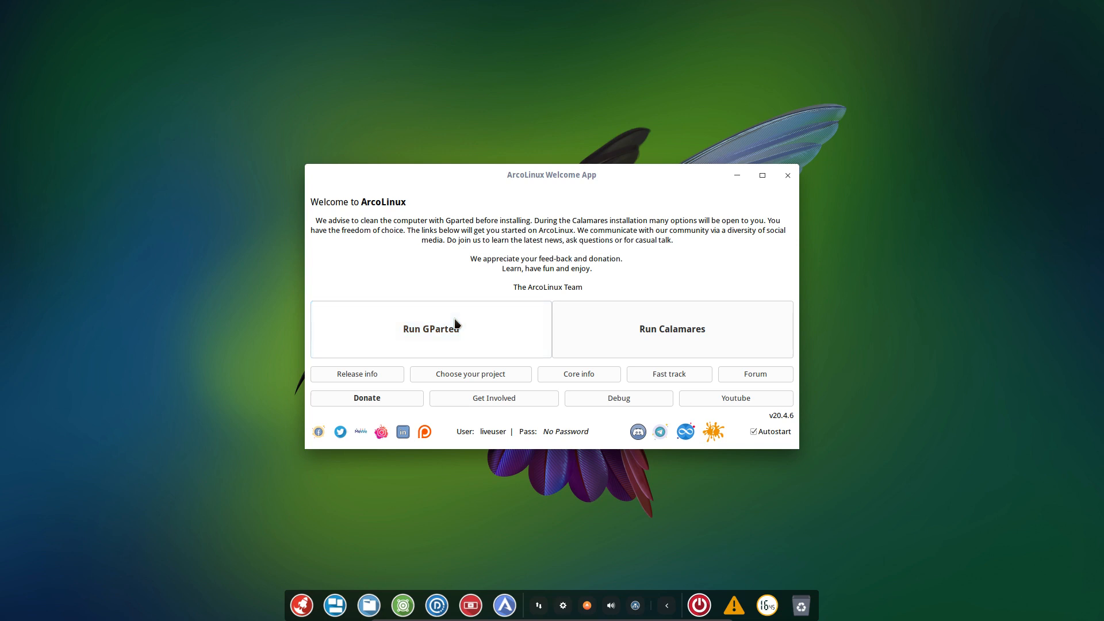
{"action": "left_click", "coordinate": [430, 329]}
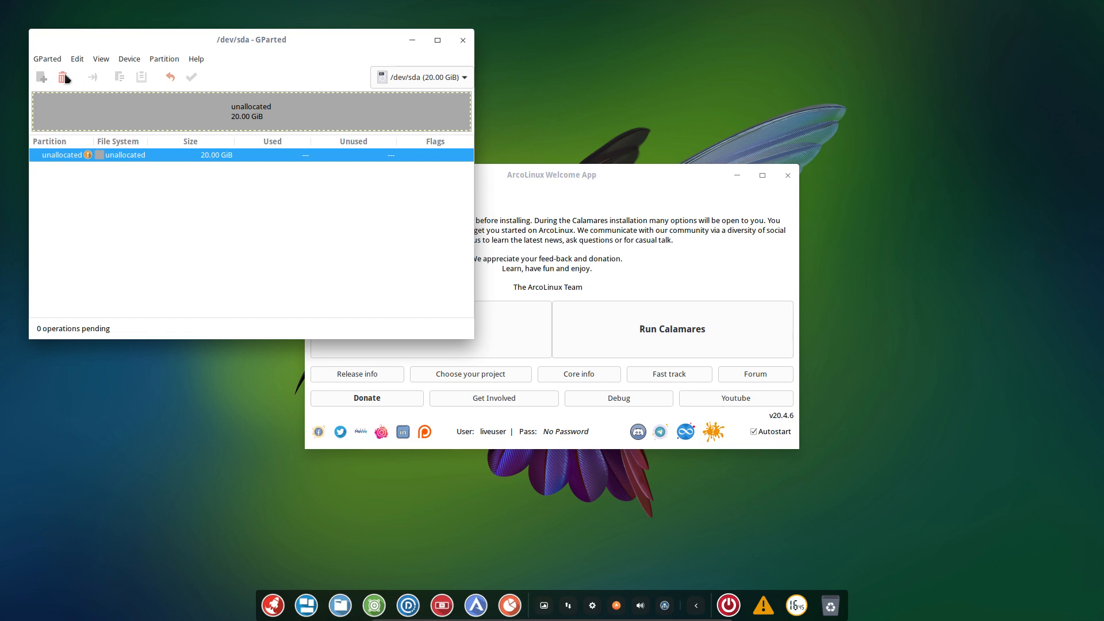
{"action": "mouse_move", "coordinate": [344, 130]}
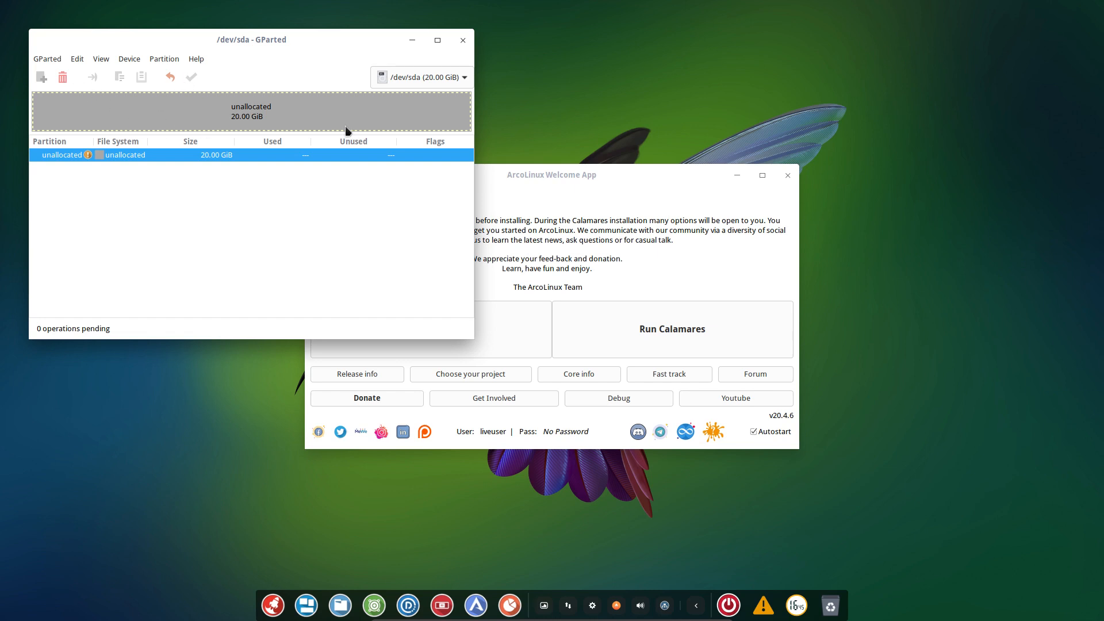
{"action": "mouse_move", "coordinate": [396, 131]}
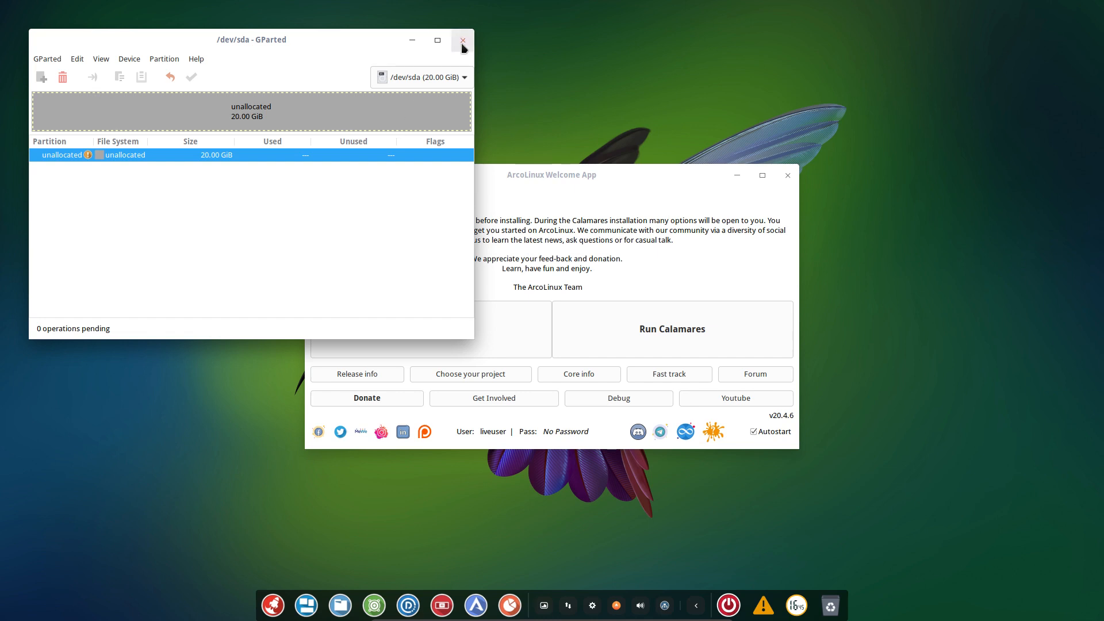
{"action": "left_click", "coordinate": [463, 39]}
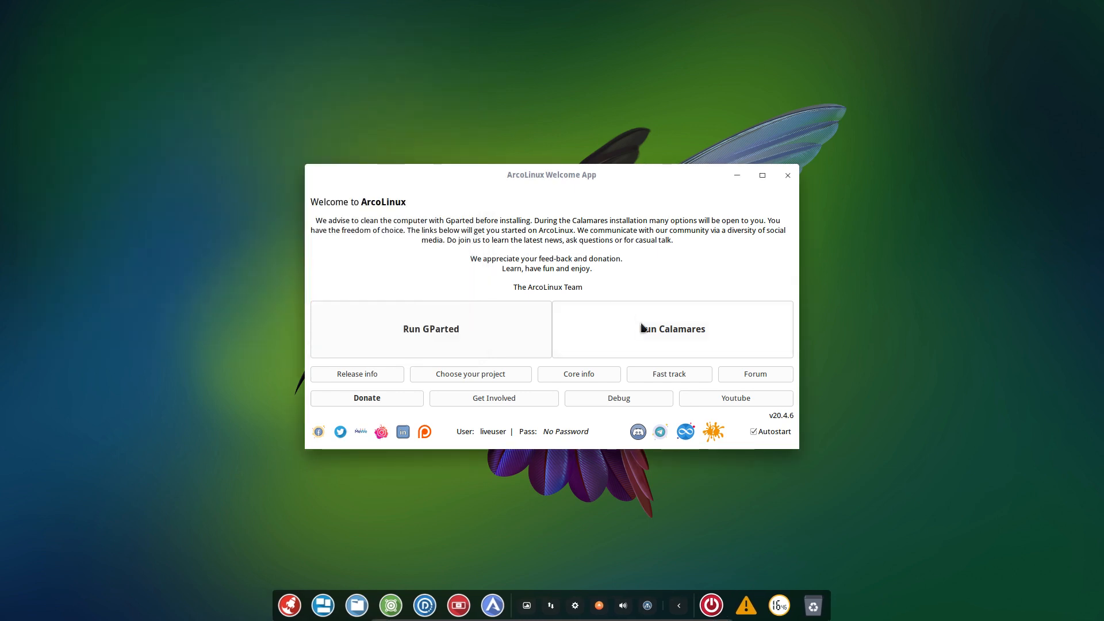
{"action": "mouse_move", "coordinate": [639, 340]}
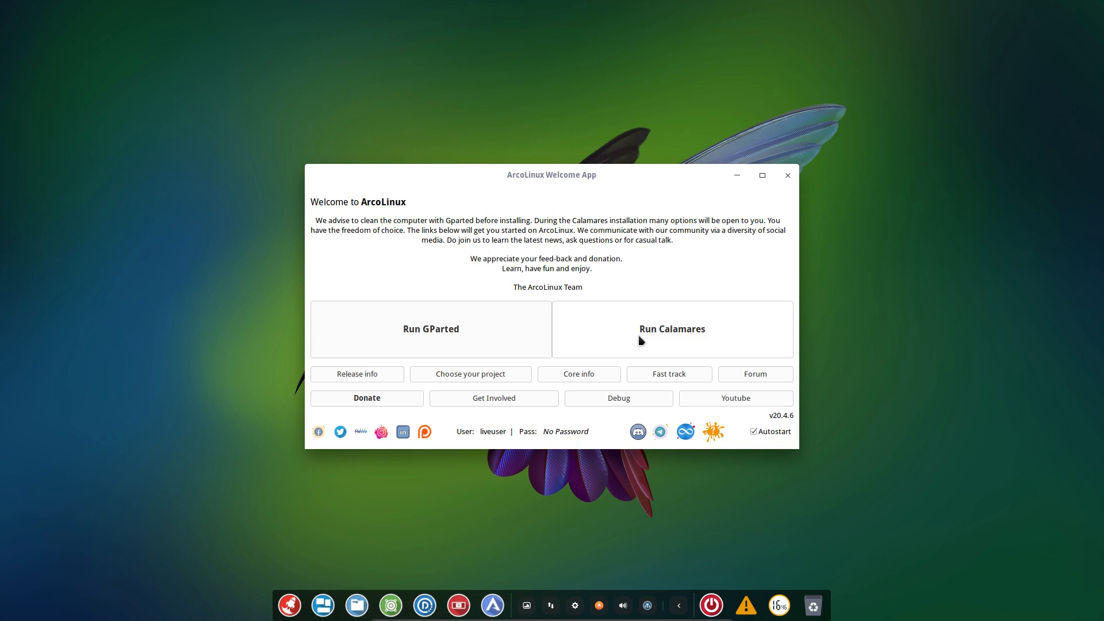
Launch the Calamares installer from the Welcome App's Run Calamares button
{"action": "left_click", "coordinate": [671, 329]}
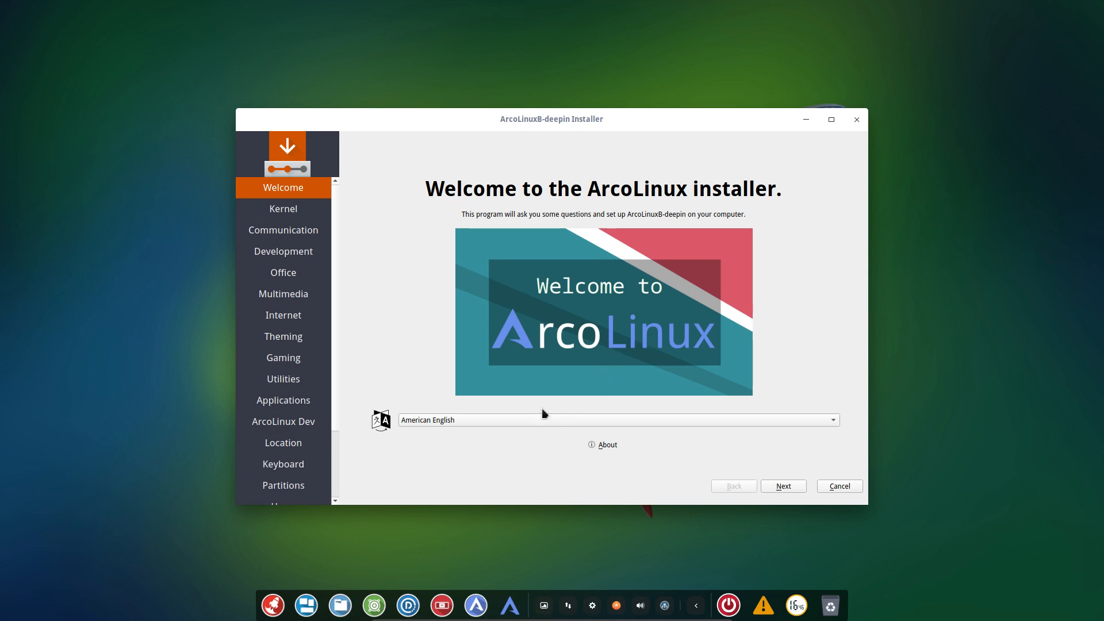
{"action": "mouse_move", "coordinate": [692, 476]}
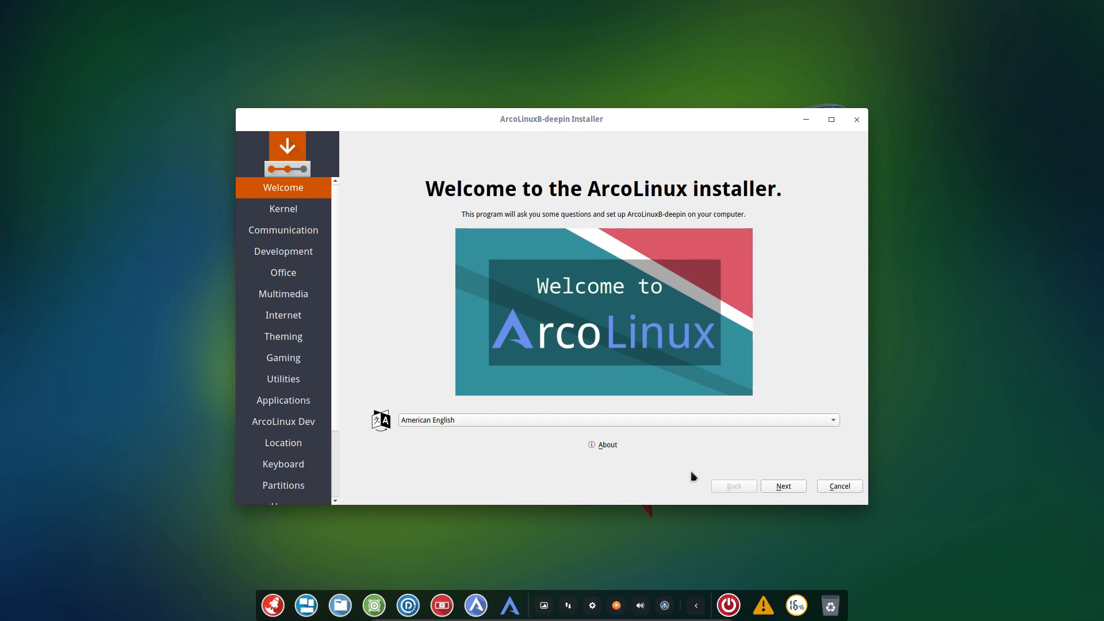
Advance from Welcome to the Kernel page, leaving all kernel packages unchecked
{"action": "left_click", "coordinate": [783, 485]}
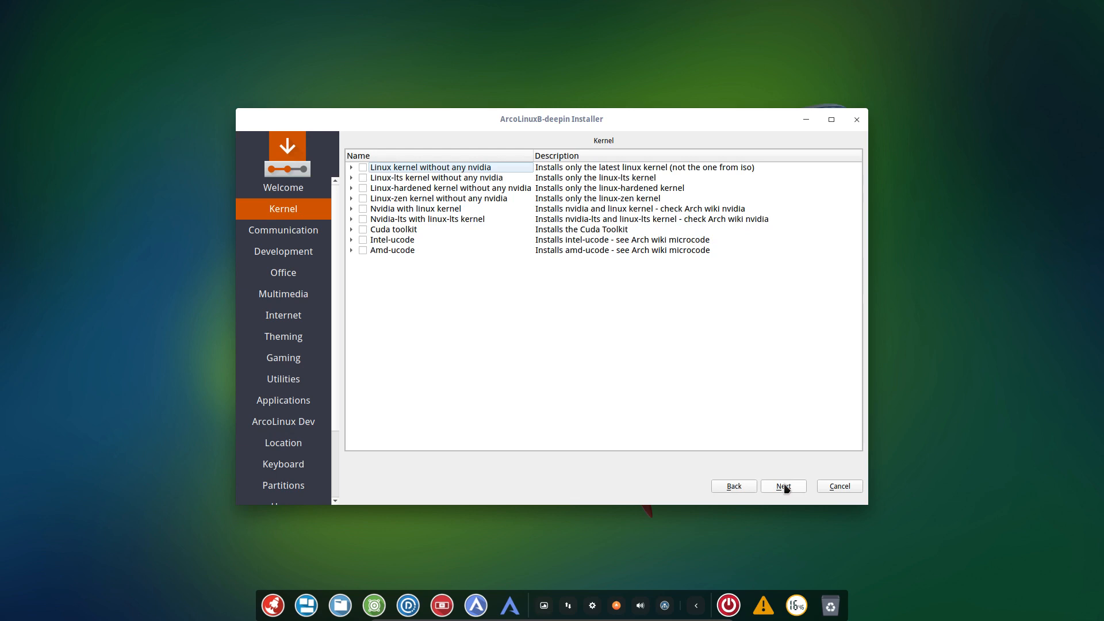
{"action": "mouse_move", "coordinate": [388, 252]}
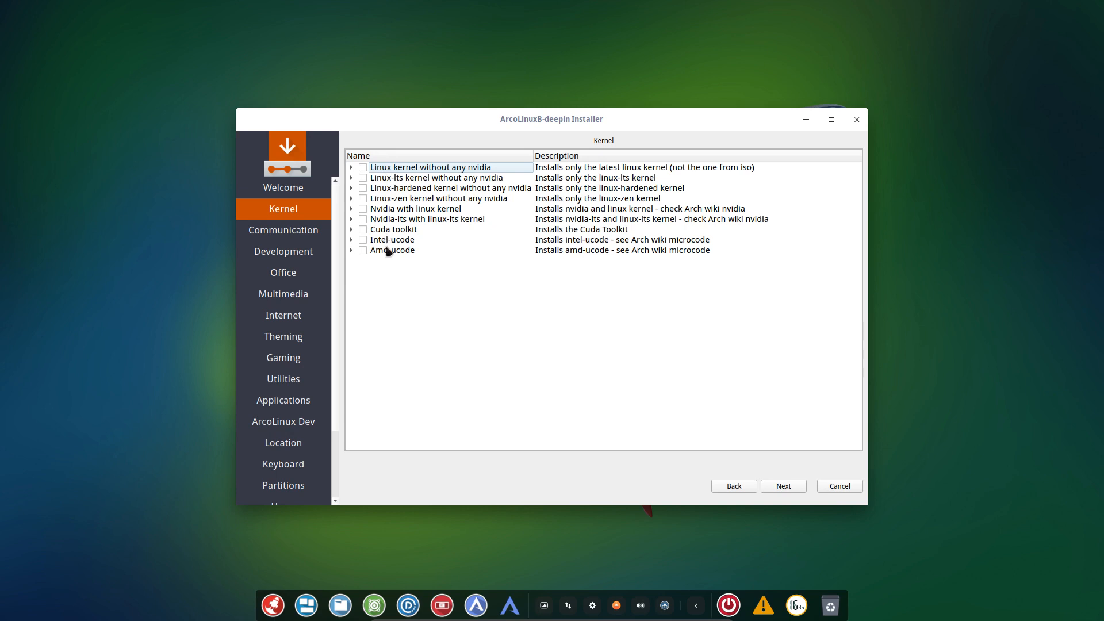
{"action": "mouse_move", "coordinate": [598, 150]}
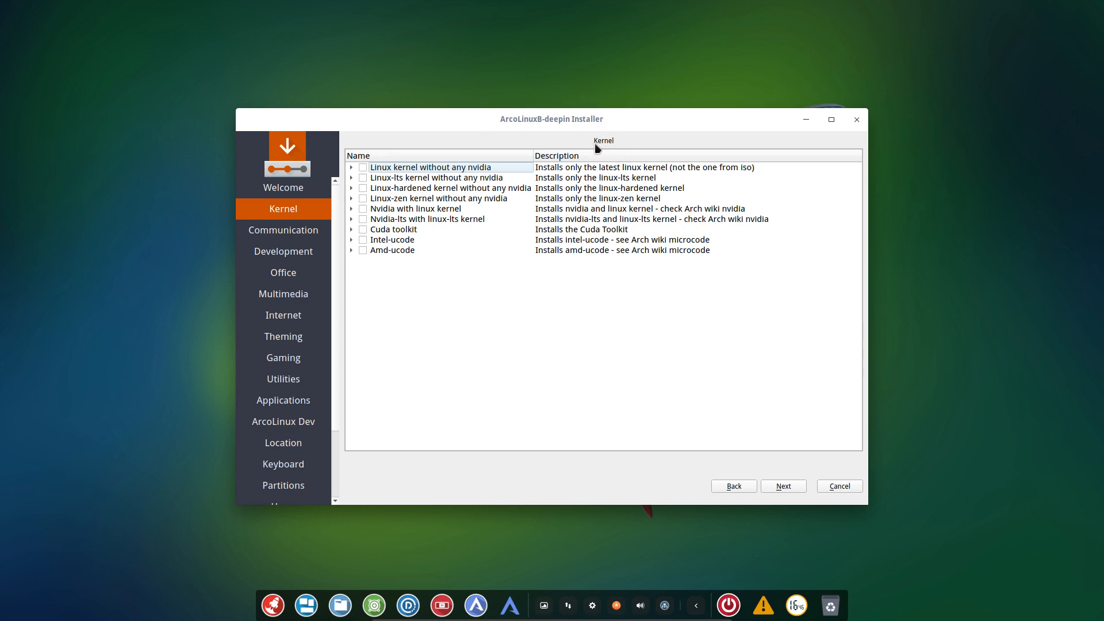
{"action": "mouse_move", "coordinate": [294, 299]}
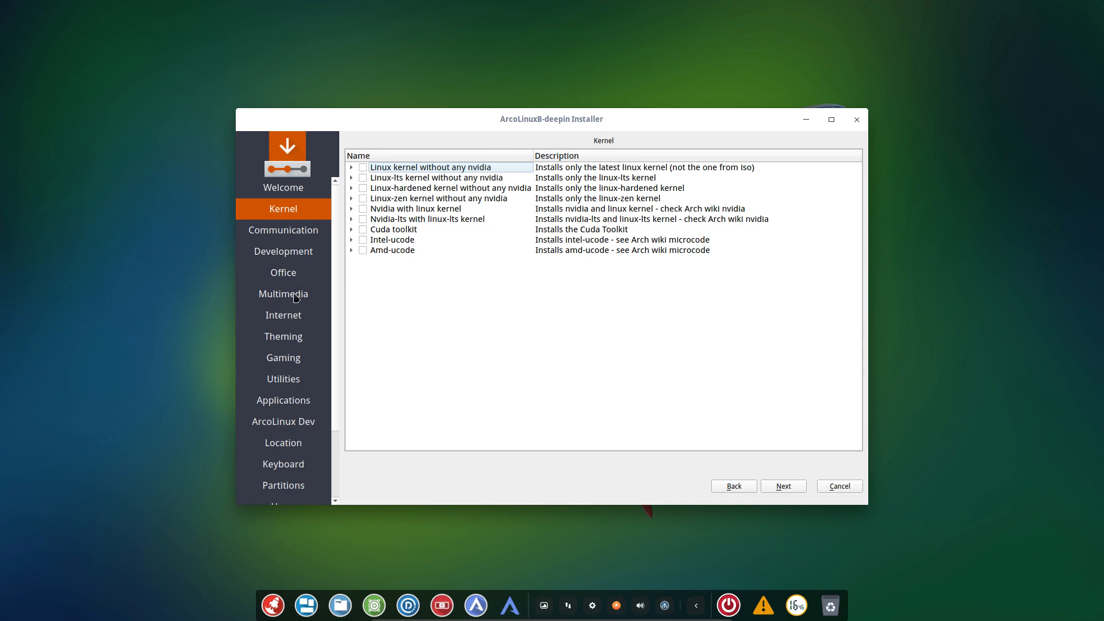
{"action": "mouse_move", "coordinate": [287, 375]}
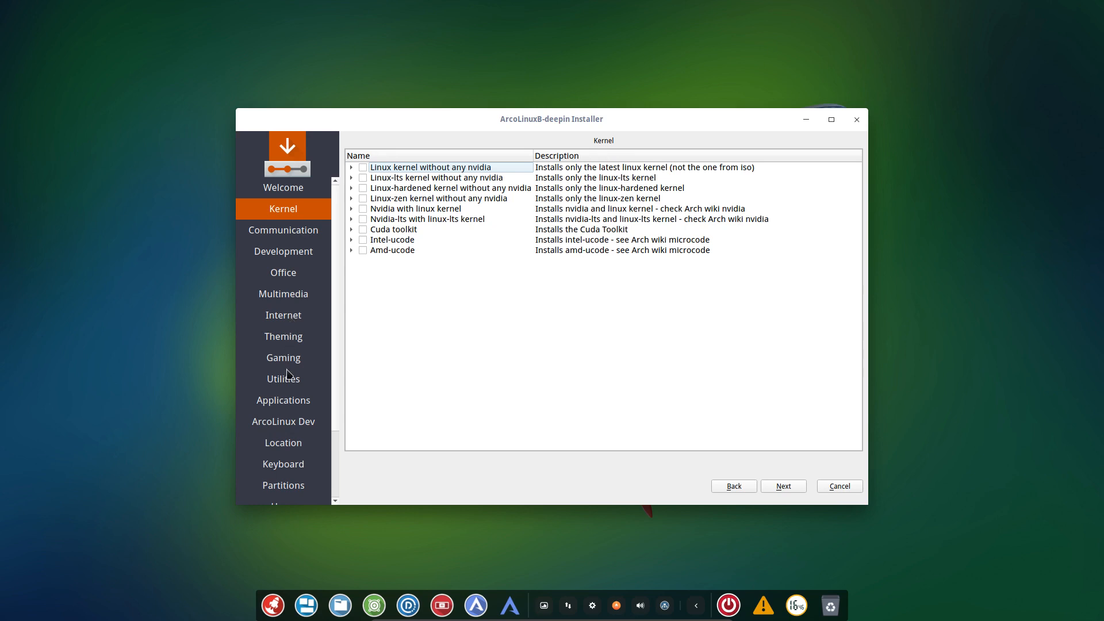
{"action": "mouse_move", "coordinate": [496, 302]}
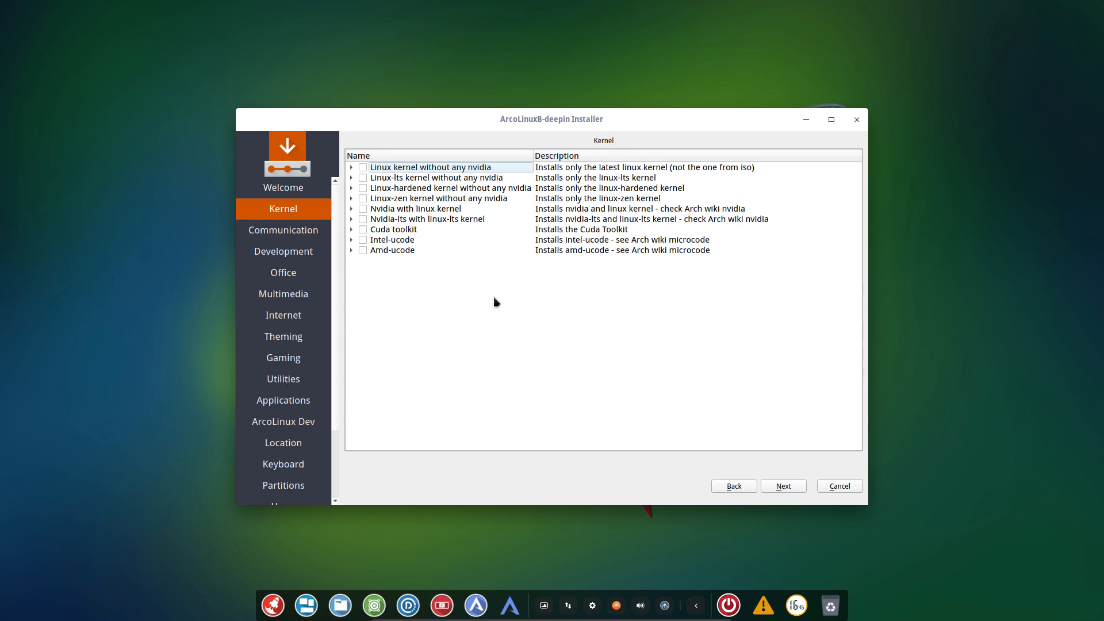
{"action": "mouse_move", "coordinate": [488, 304]}
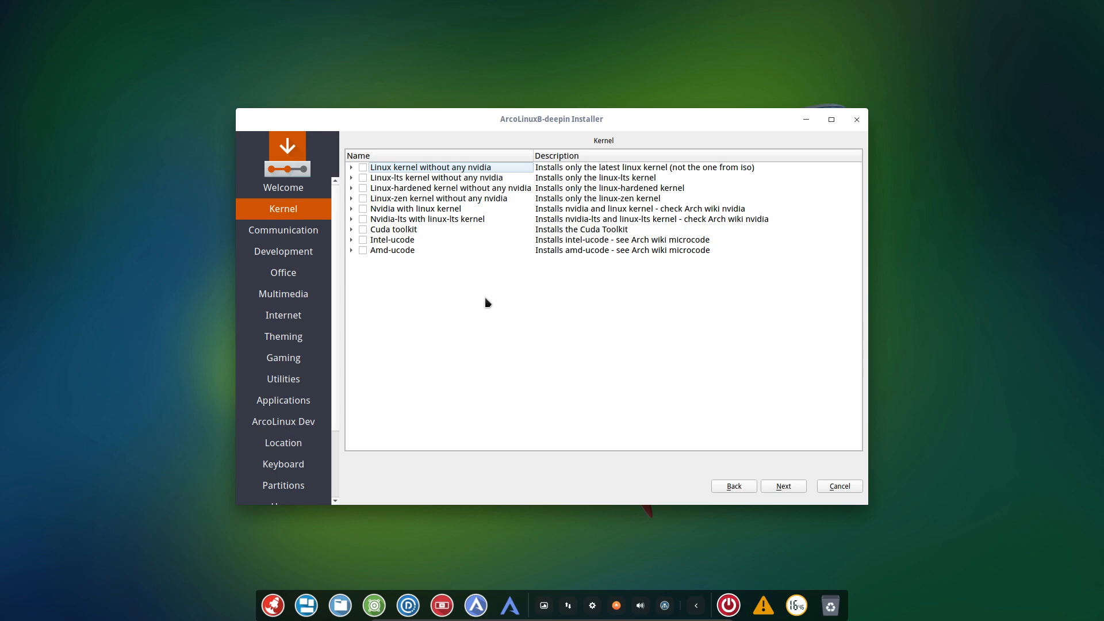
{"action": "mouse_move", "coordinate": [434, 359]}
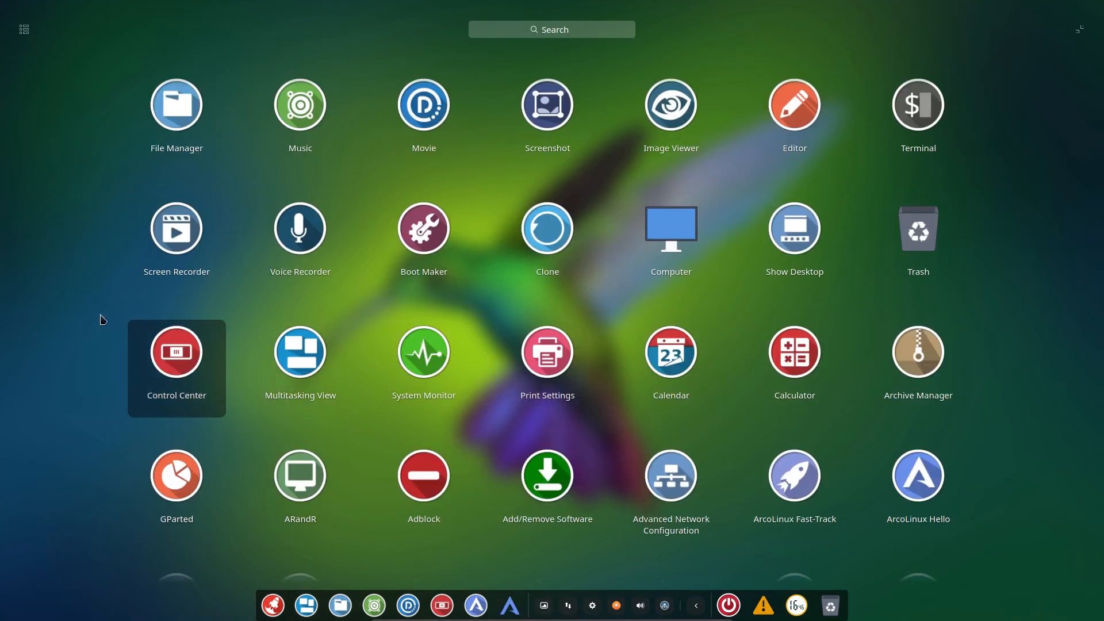
{"action": "scroll", "scroll_direction": "down", "scroll_amount": 3}
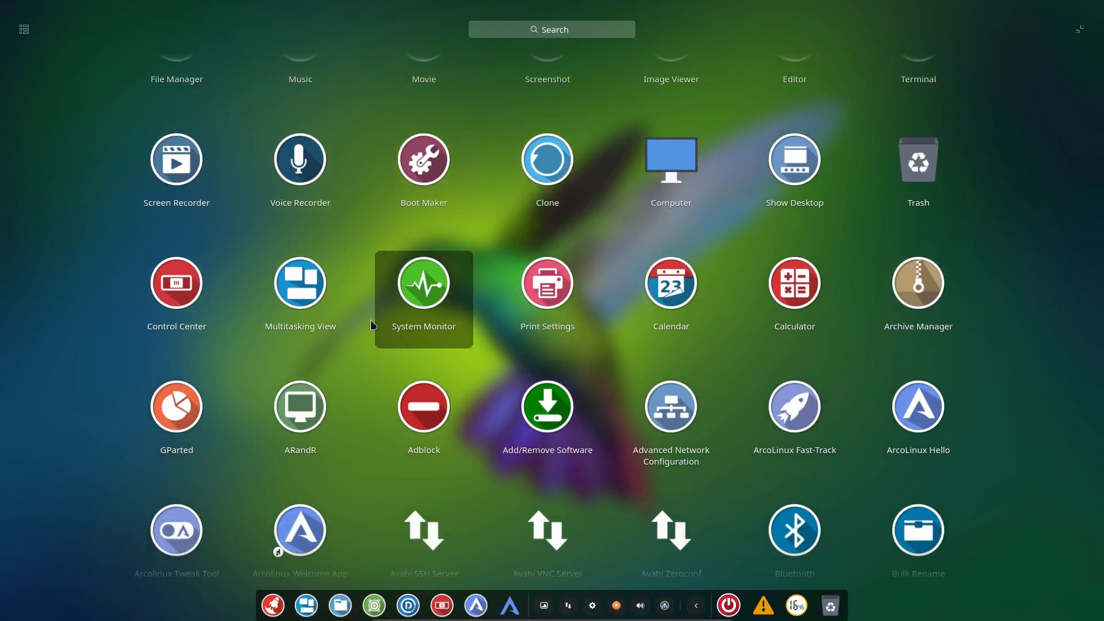
{"action": "scroll", "scroll_direction": "down", "scroll_amount": 3}
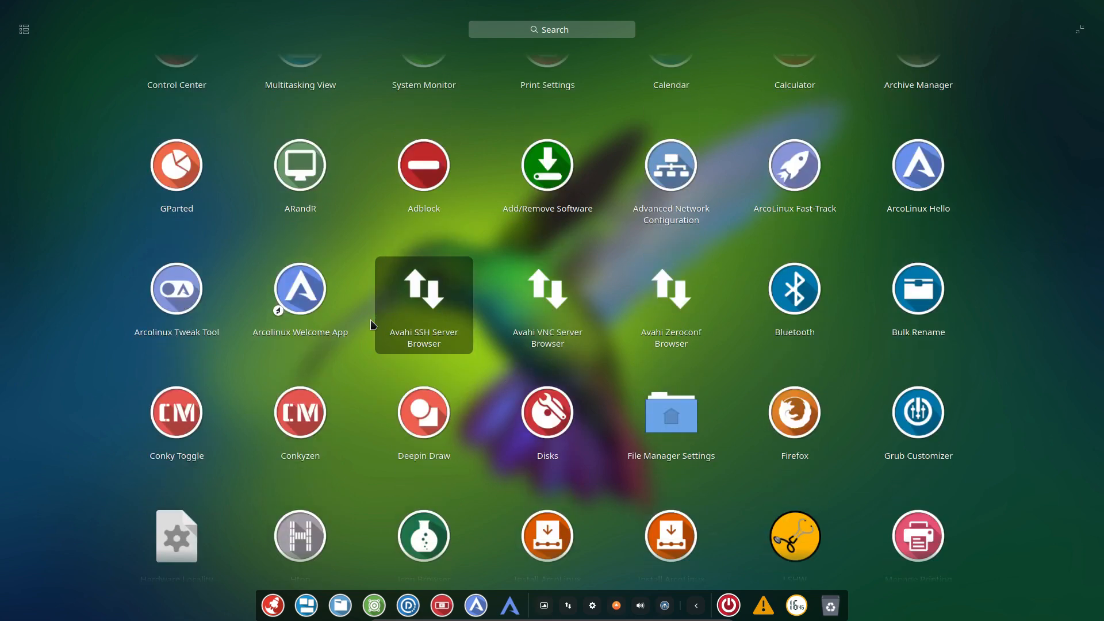
{"action": "scroll", "scroll_direction": "down", "scroll_amount": 3}
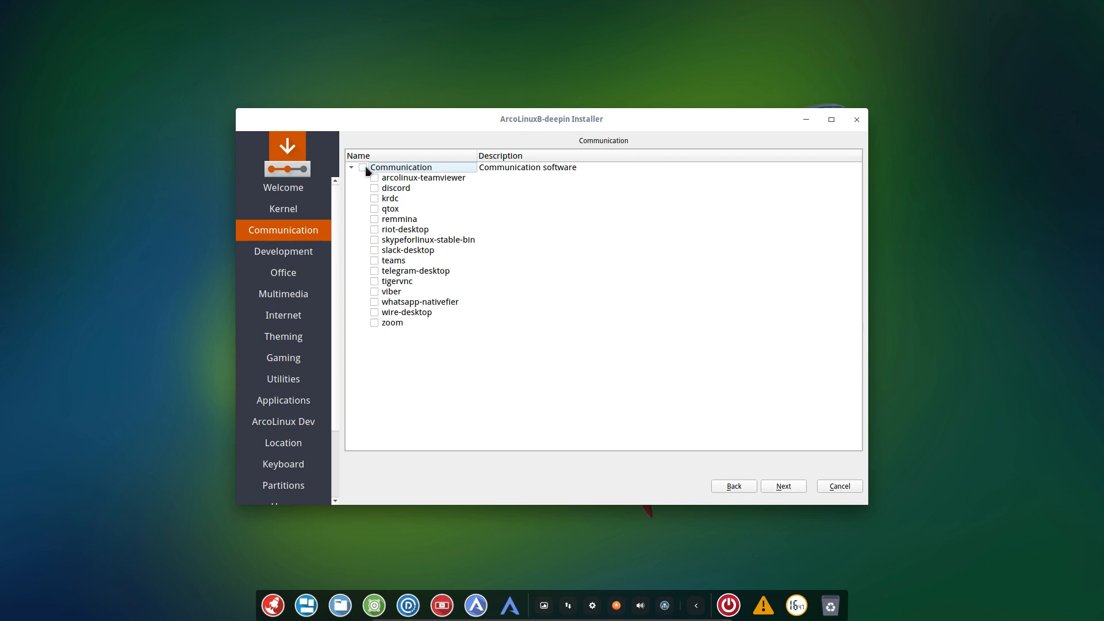
{"action": "mouse_move", "coordinate": [393, 338]}
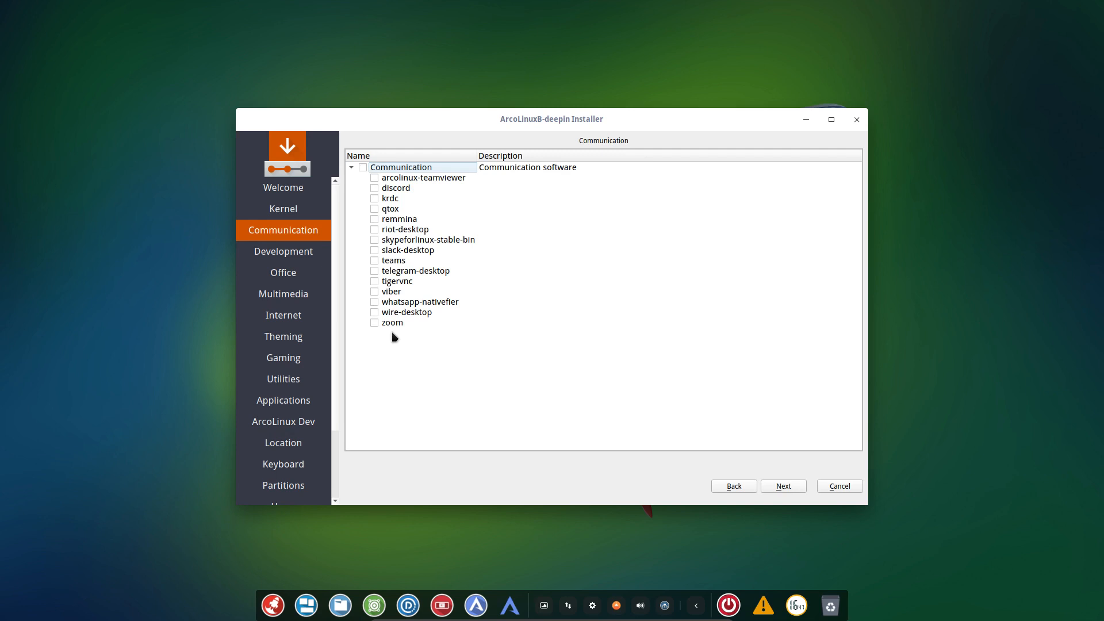
{"action": "mouse_move", "coordinate": [377, 327]}
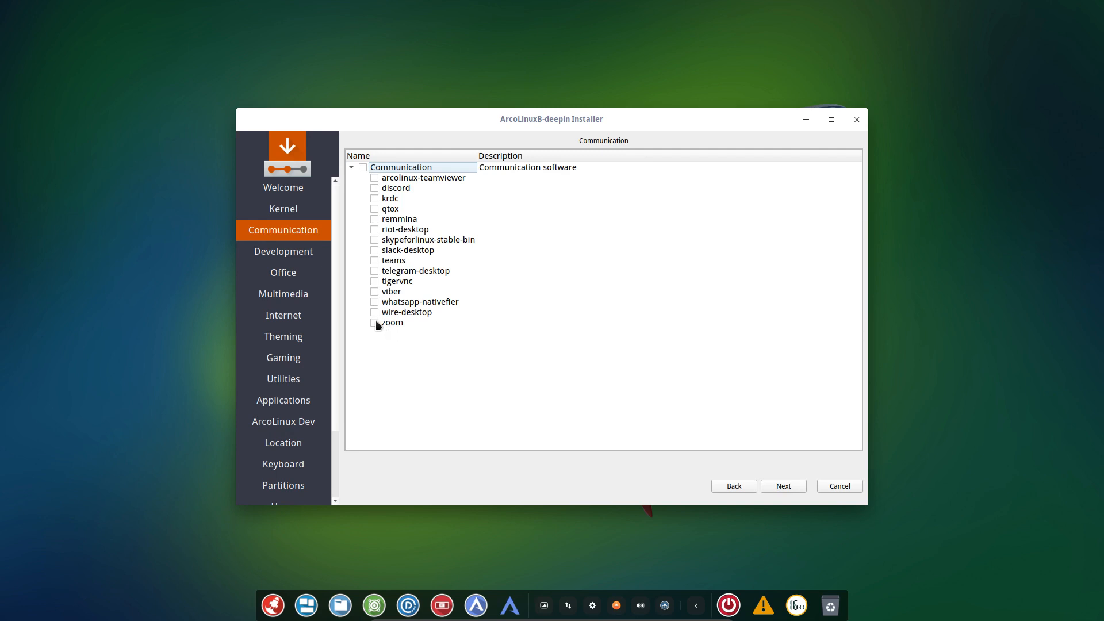
Check arcolinux-teamviewer alongside zoom under Communication and continue to Development
{"action": "left_click", "coordinate": [374, 322]}
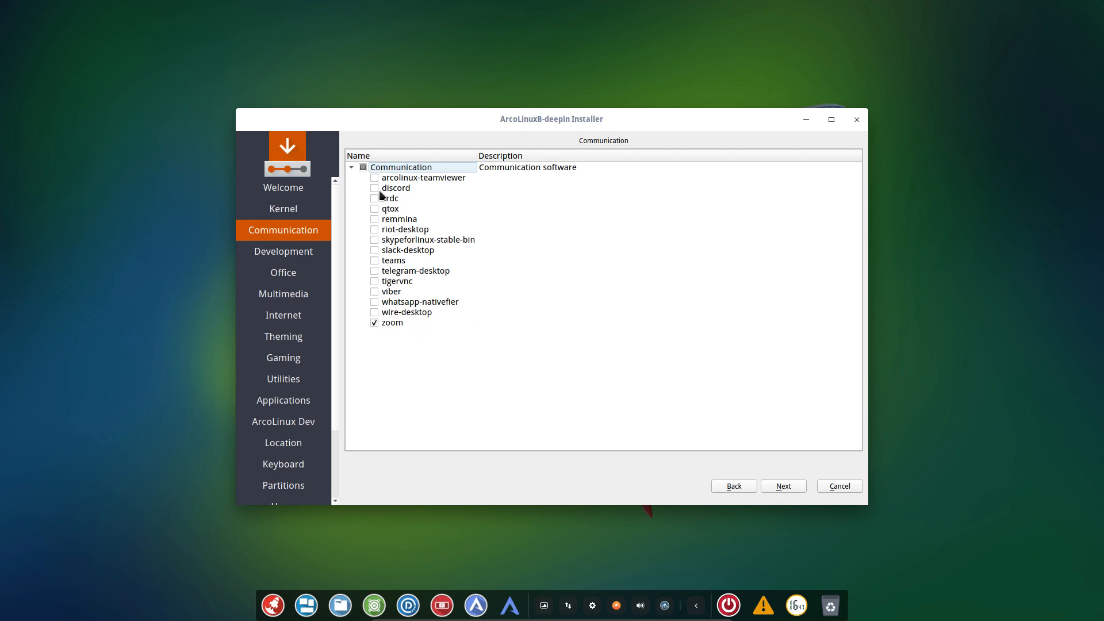
{"action": "left_click", "coordinate": [375, 177]}
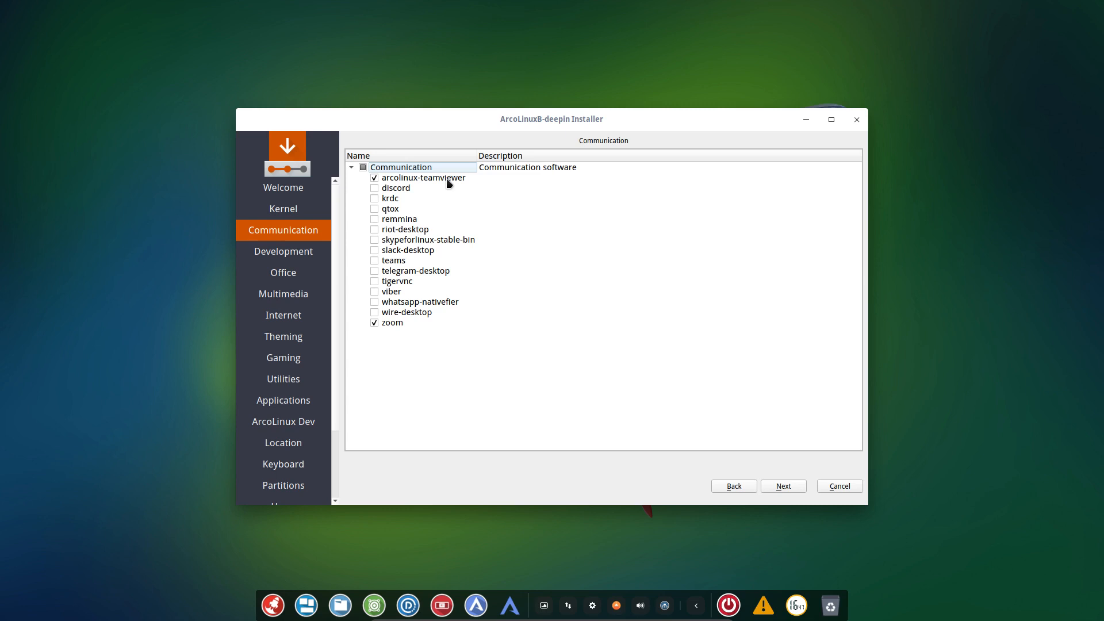
{"action": "mouse_move", "coordinate": [30, 177]}
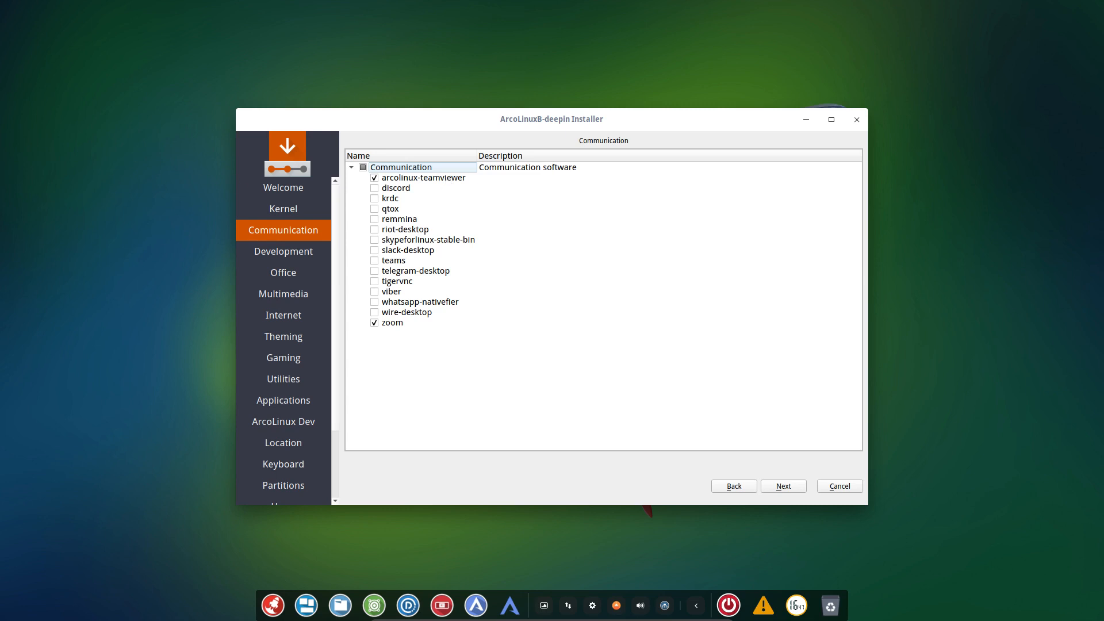
{"action": "left_click", "coordinate": [784, 485]}
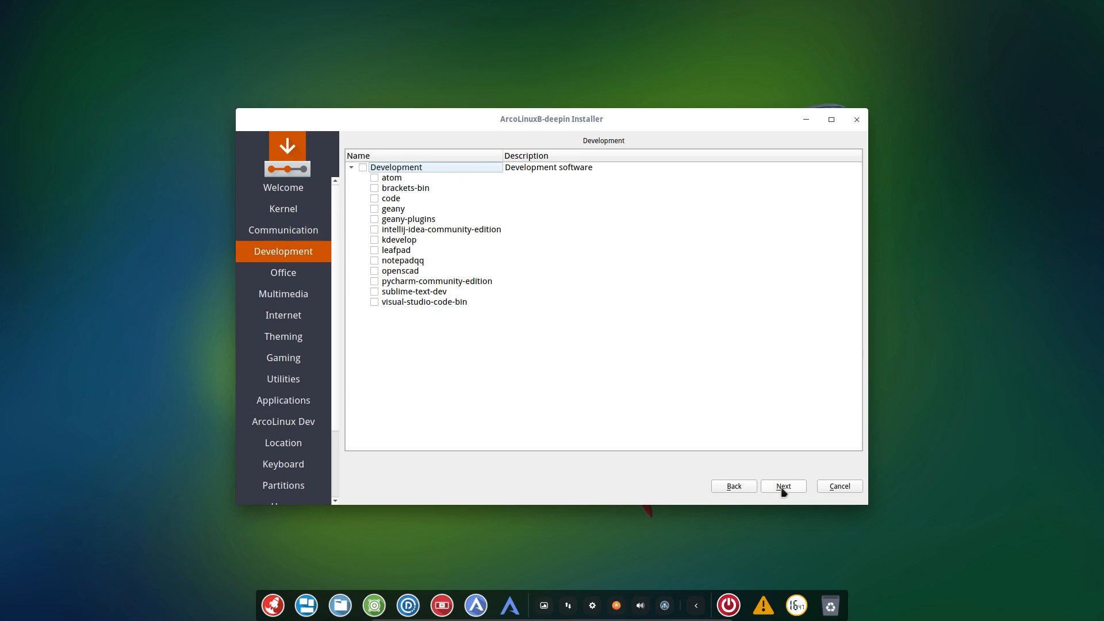
{"action": "mouse_move", "coordinate": [787, 502]}
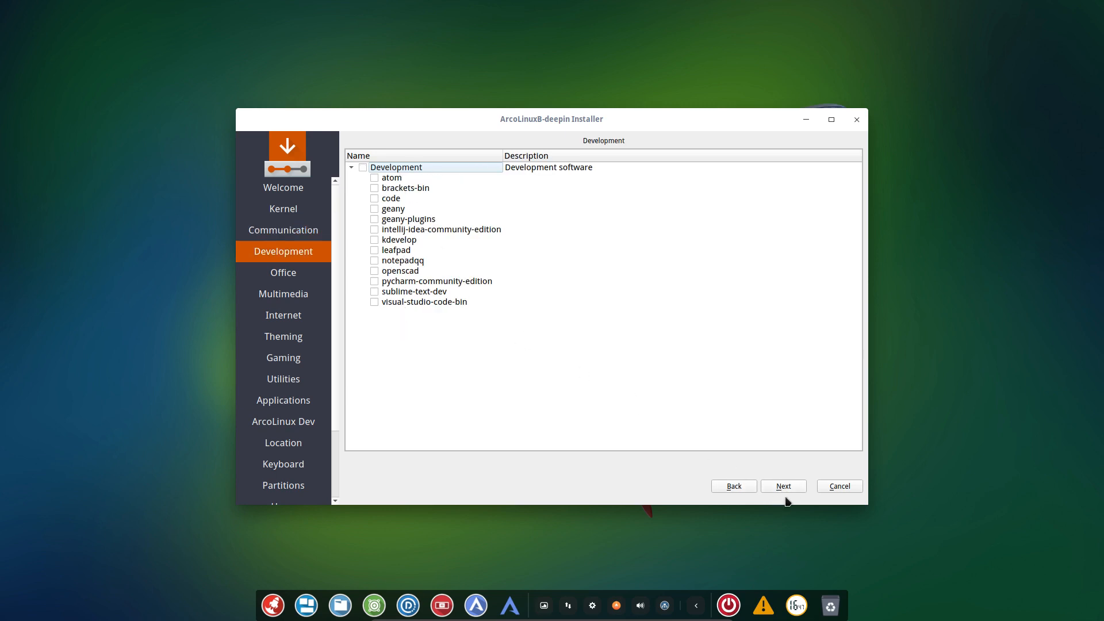
Pass Development, Office, Internet, Theming and Gaming unchanged, then expand File Manager on Applications
{"action": "left_click", "coordinate": [783, 485]}
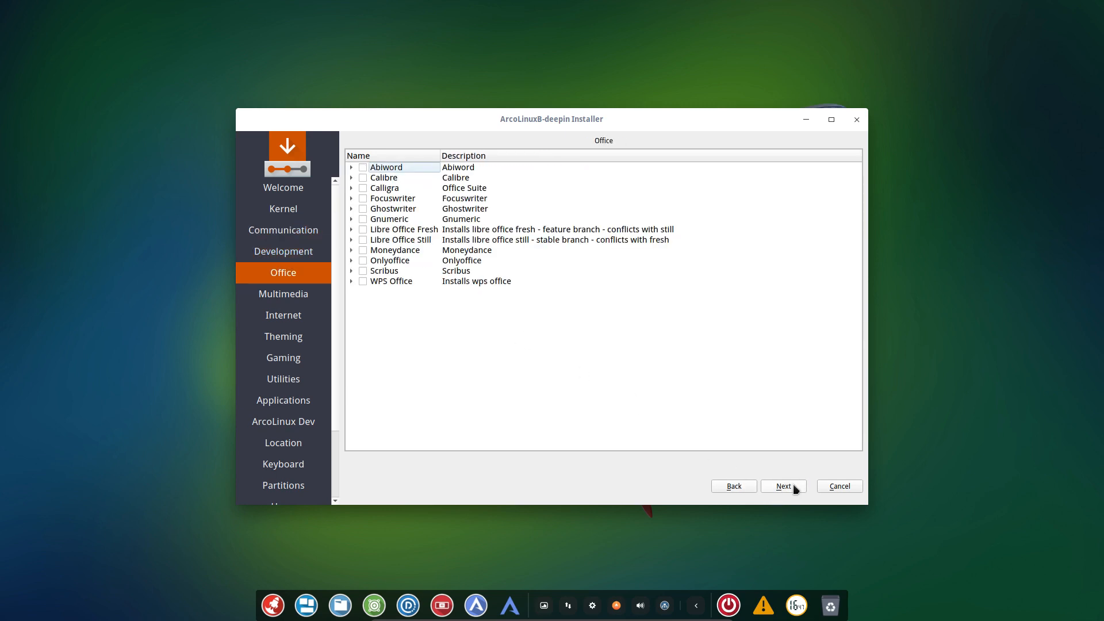
{"action": "left_click", "coordinate": [283, 294]}
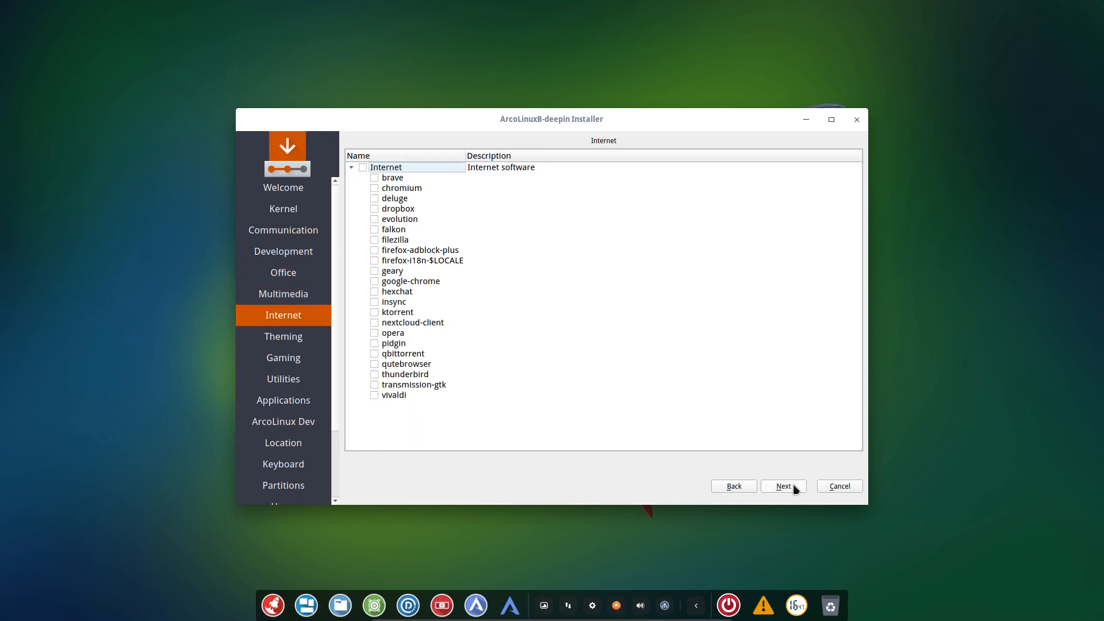
{"action": "left_click", "coordinate": [283, 335]}
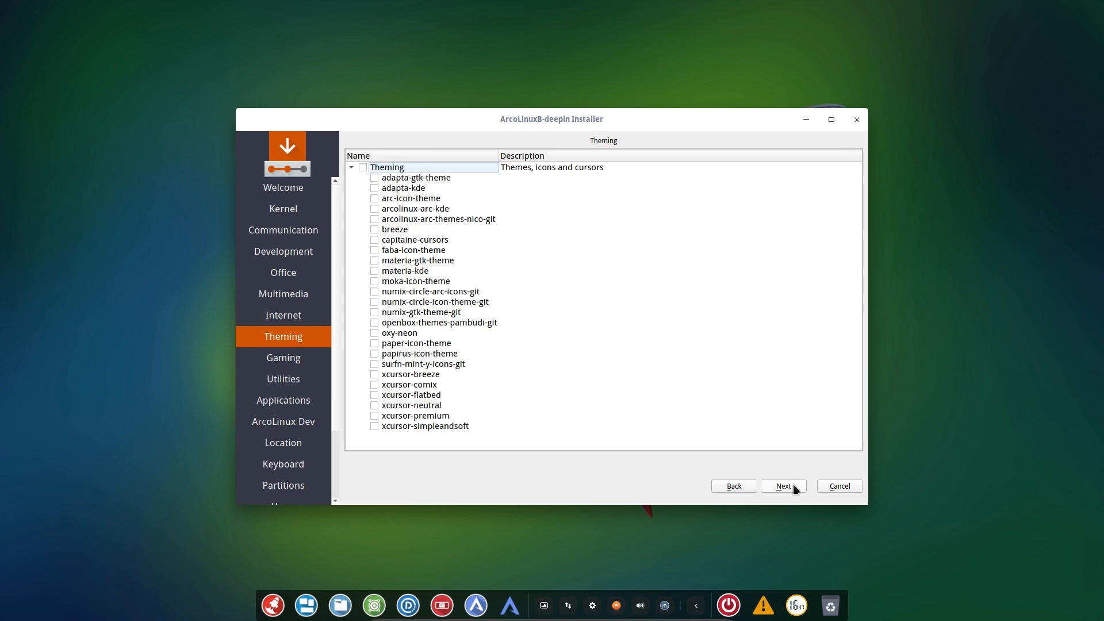
{"action": "mouse_move", "coordinate": [797, 488]}
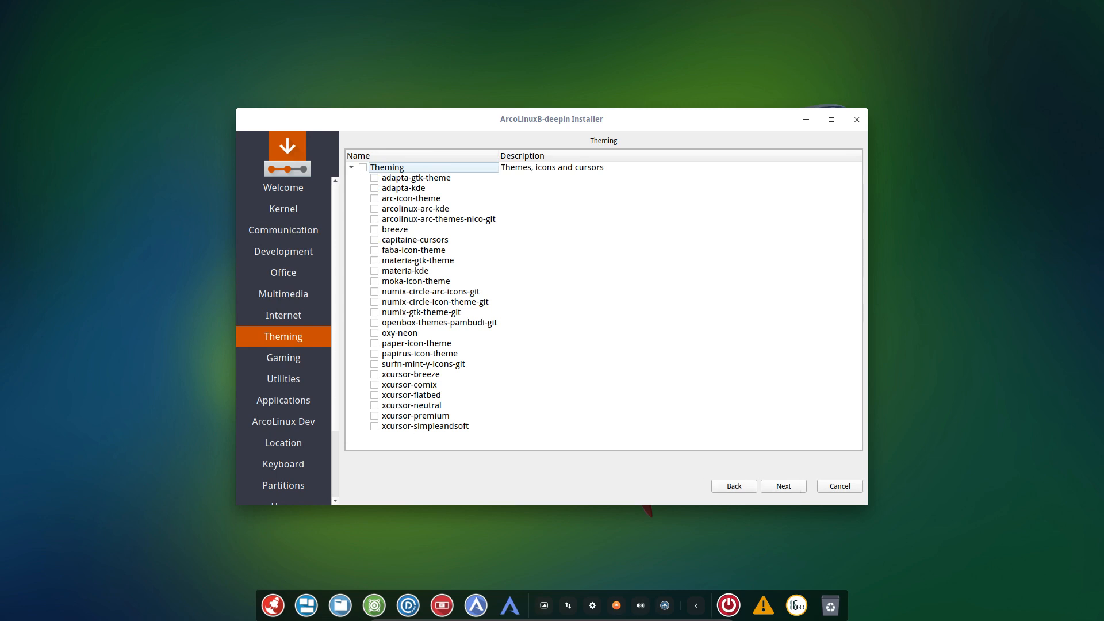
{"action": "mouse_move", "coordinate": [568, 310]}
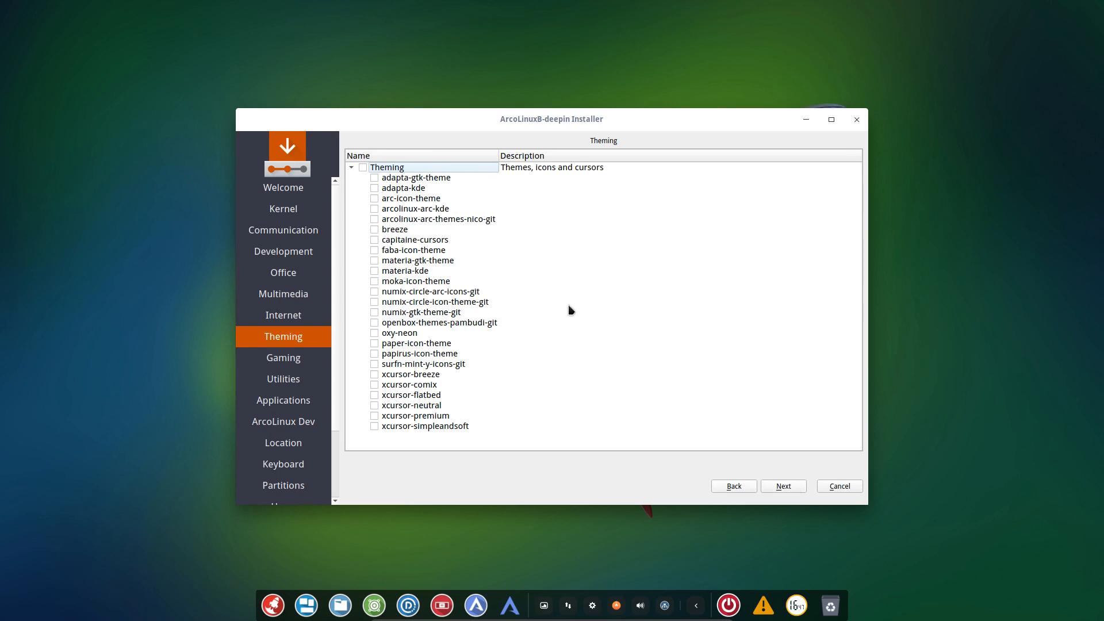
{"action": "mouse_move", "coordinate": [784, 489]}
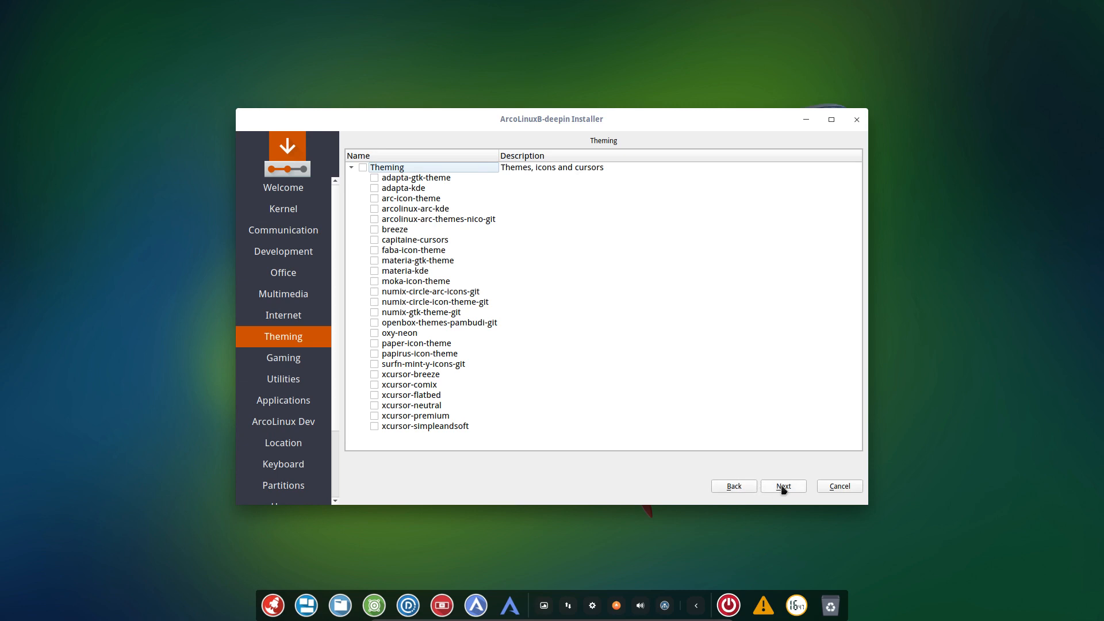
{"action": "left_click", "coordinate": [283, 357]}
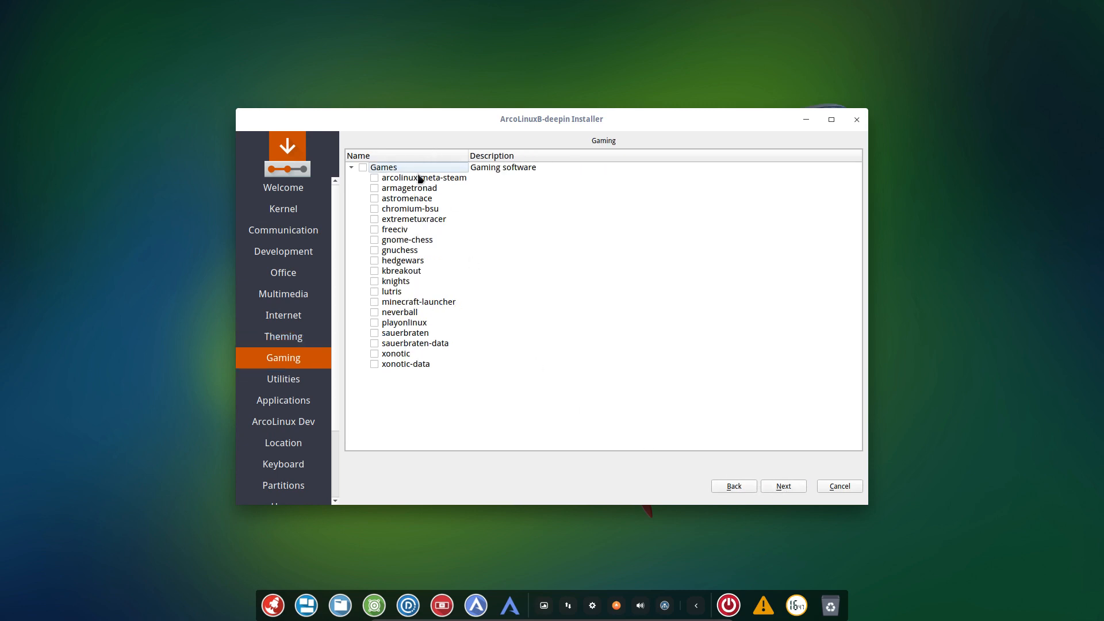
{"action": "mouse_move", "coordinate": [784, 494]}
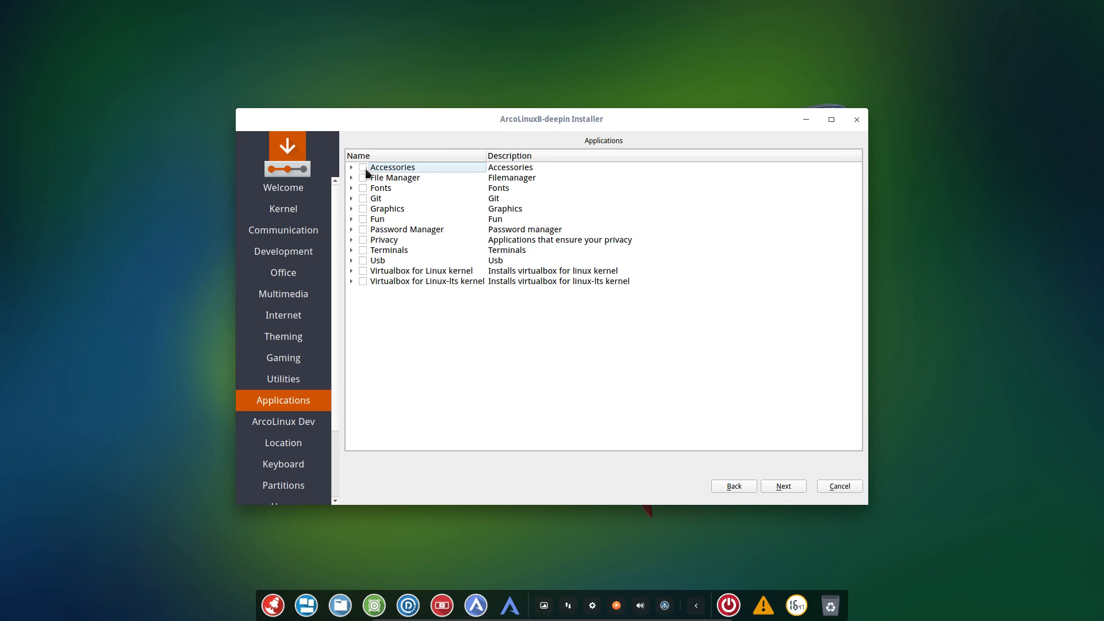
{"action": "left_click", "coordinate": [351, 177]}
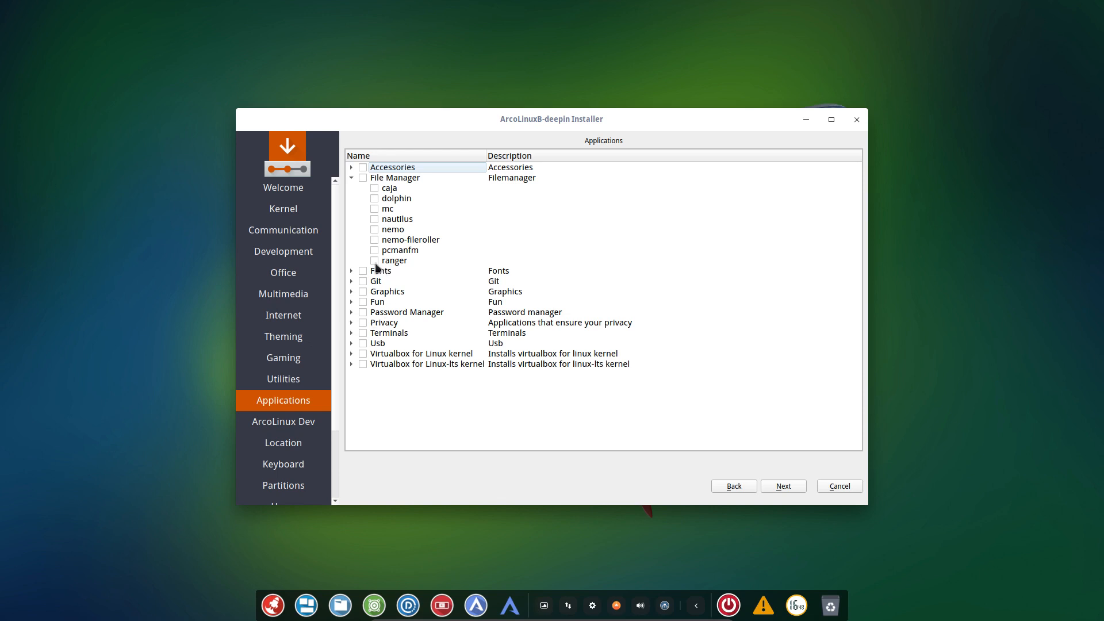
Check nemo under the File Manager group for installation
{"action": "left_click", "coordinate": [392, 229]}
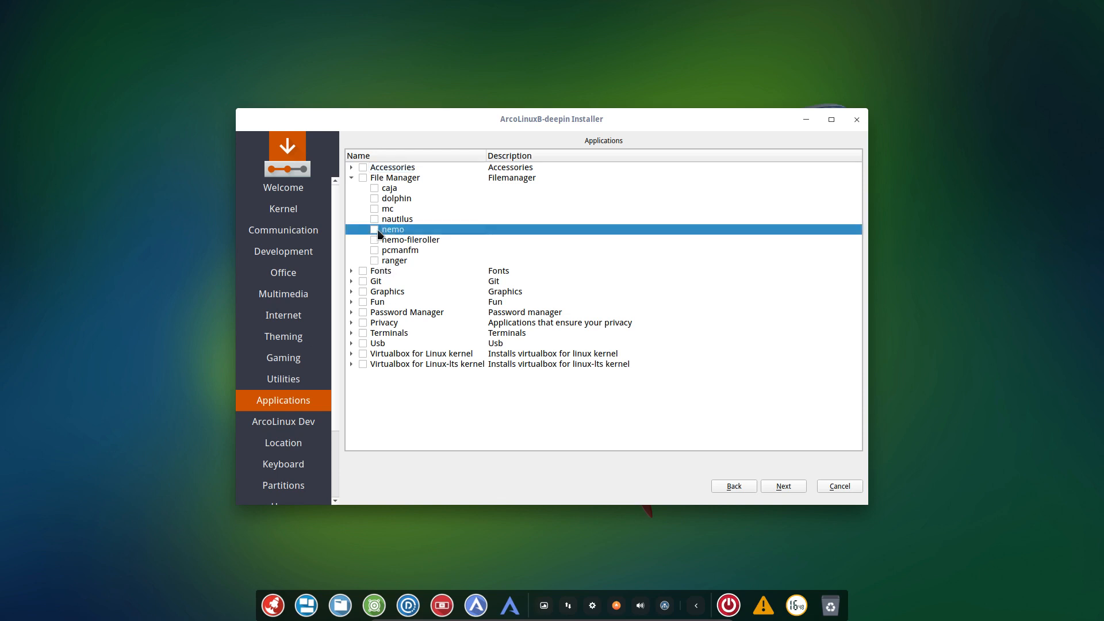
{"action": "left_click", "coordinate": [374, 229]}
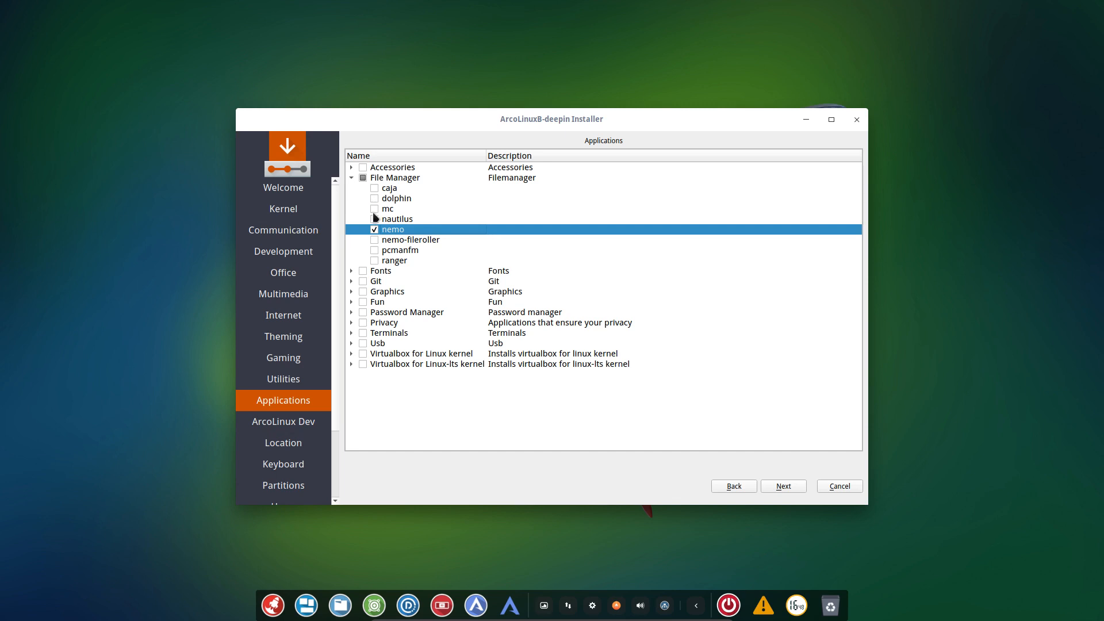
Move to ArcoLinux Dev and check the whole group so every package is selected
{"action": "left_click", "coordinate": [374, 229]}
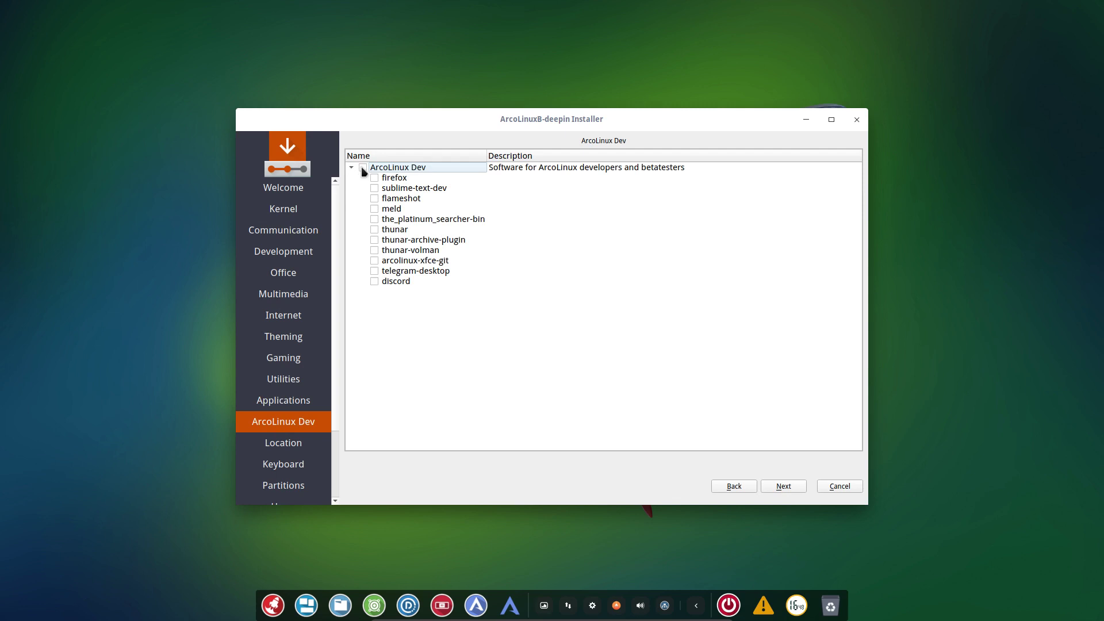
{"action": "left_click", "coordinate": [363, 168]}
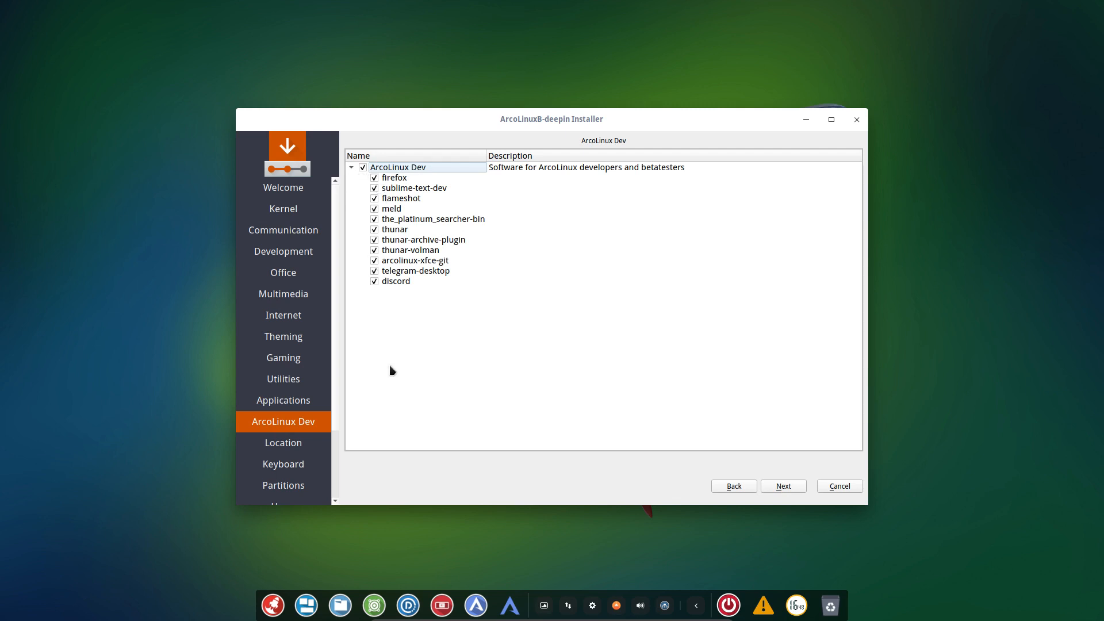
{"action": "mouse_move", "coordinate": [393, 163]}
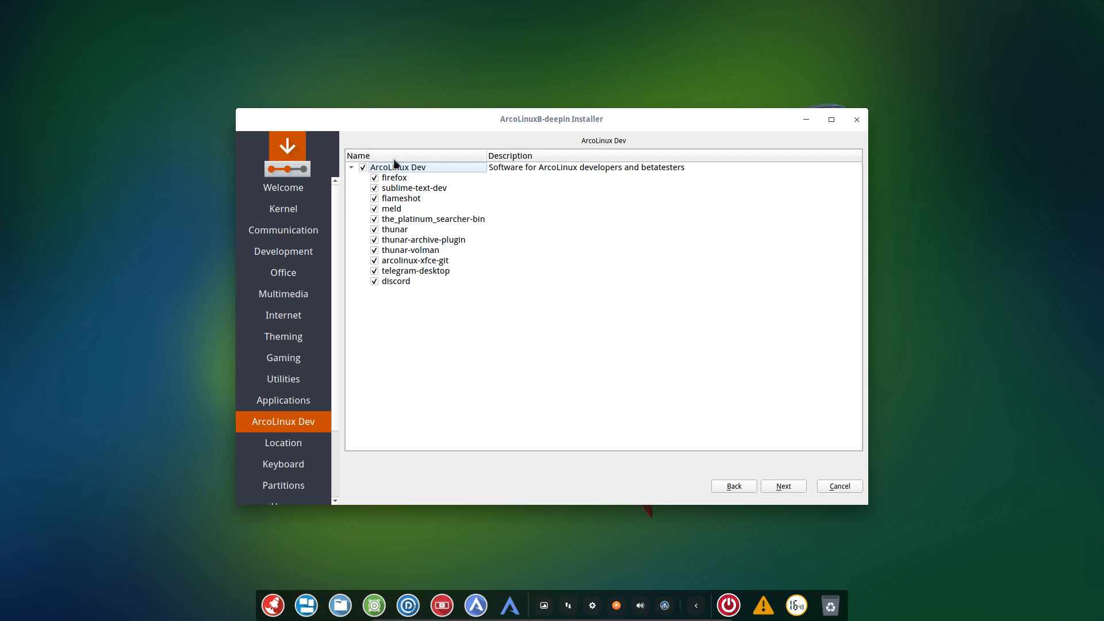
{"action": "mouse_move", "coordinate": [405, 270]}
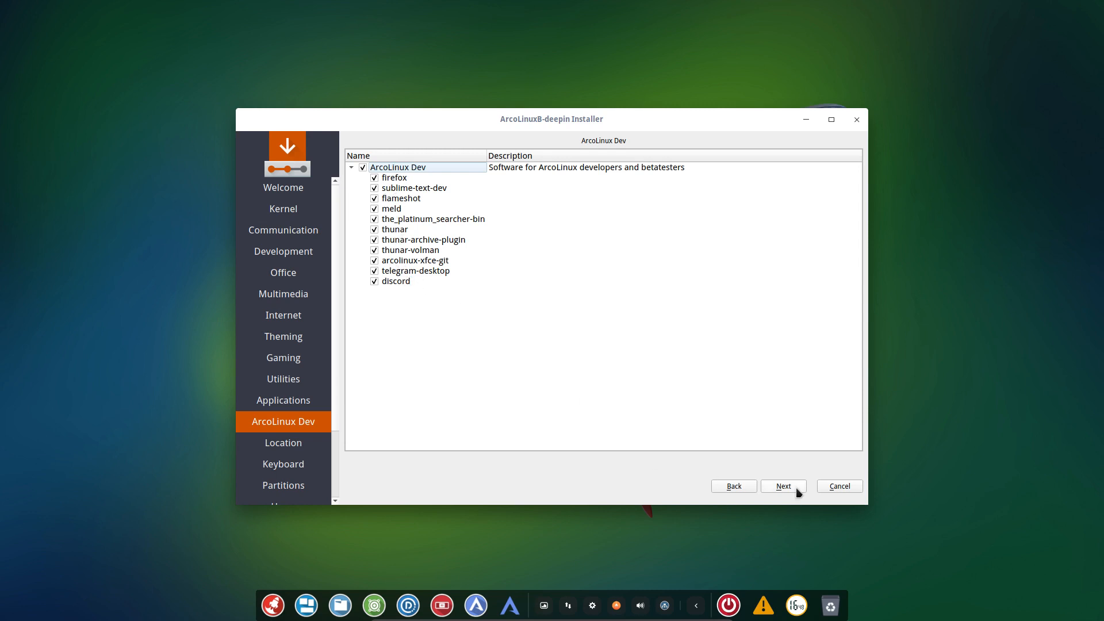
Continue to Location, keeping Europe/Brussels and American English locale
{"action": "left_click", "coordinate": [783, 485]}
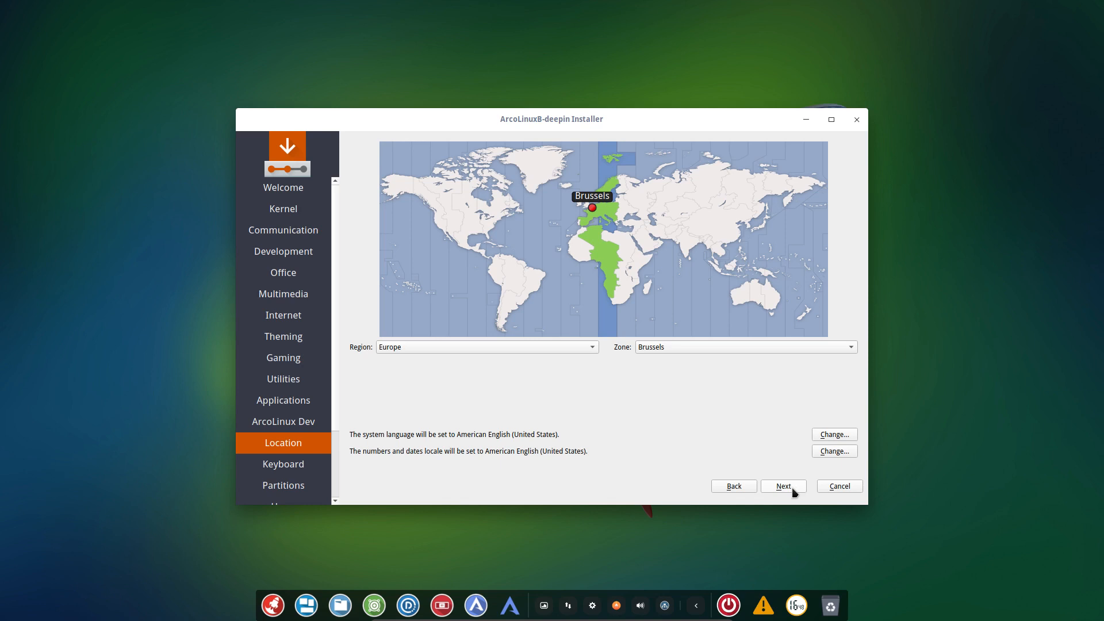
{"action": "mouse_move", "coordinate": [535, 350]}
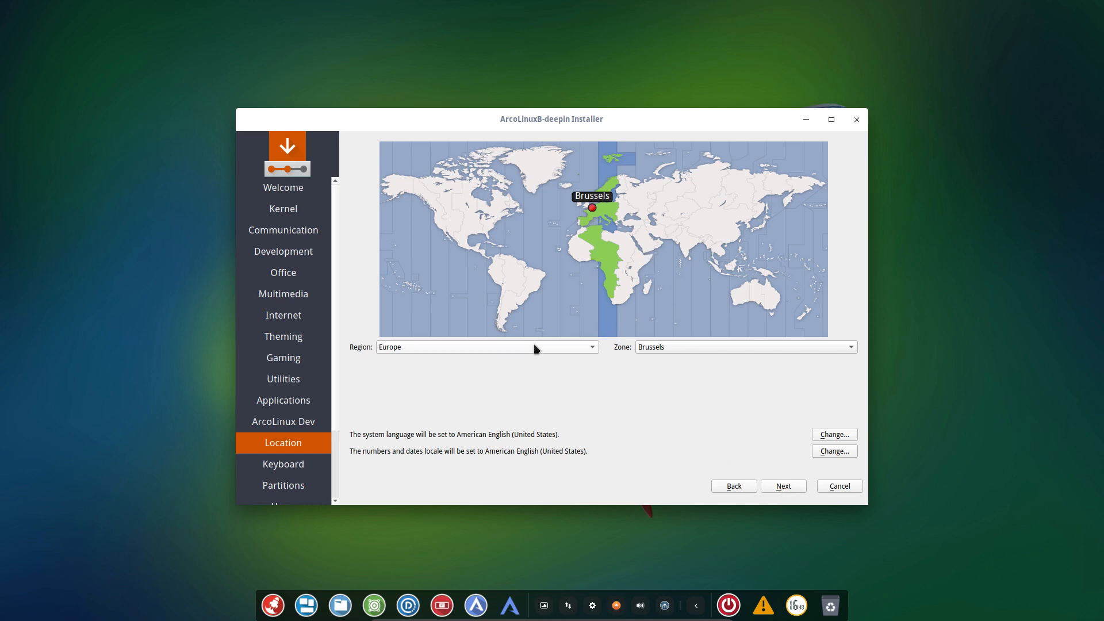
{"action": "mouse_move", "coordinate": [484, 343]}
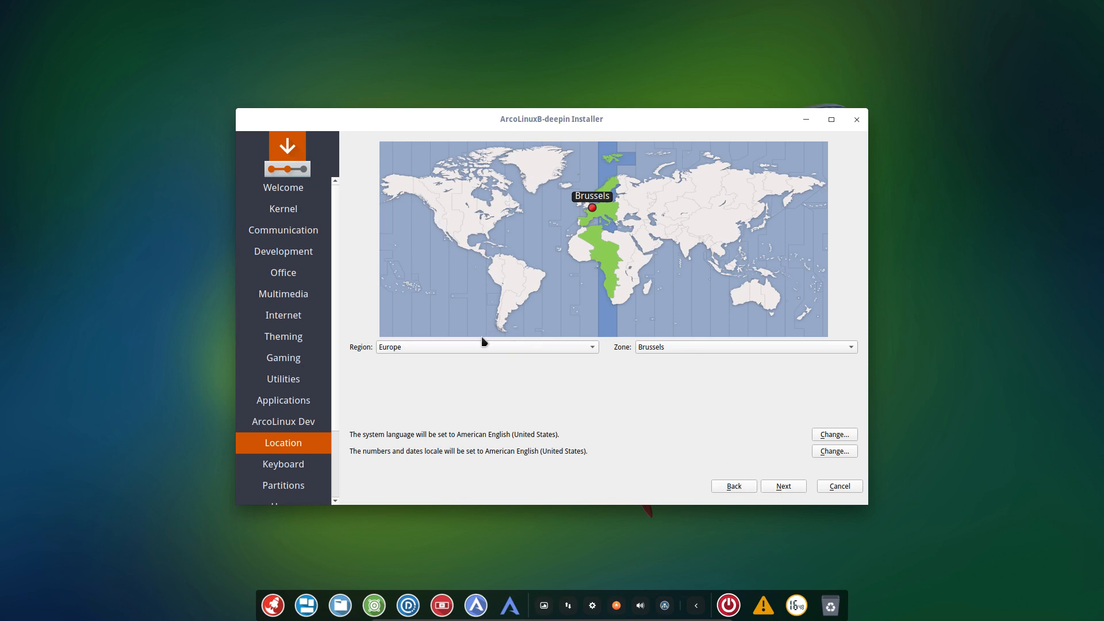
{"action": "mouse_move", "coordinate": [661, 400]}
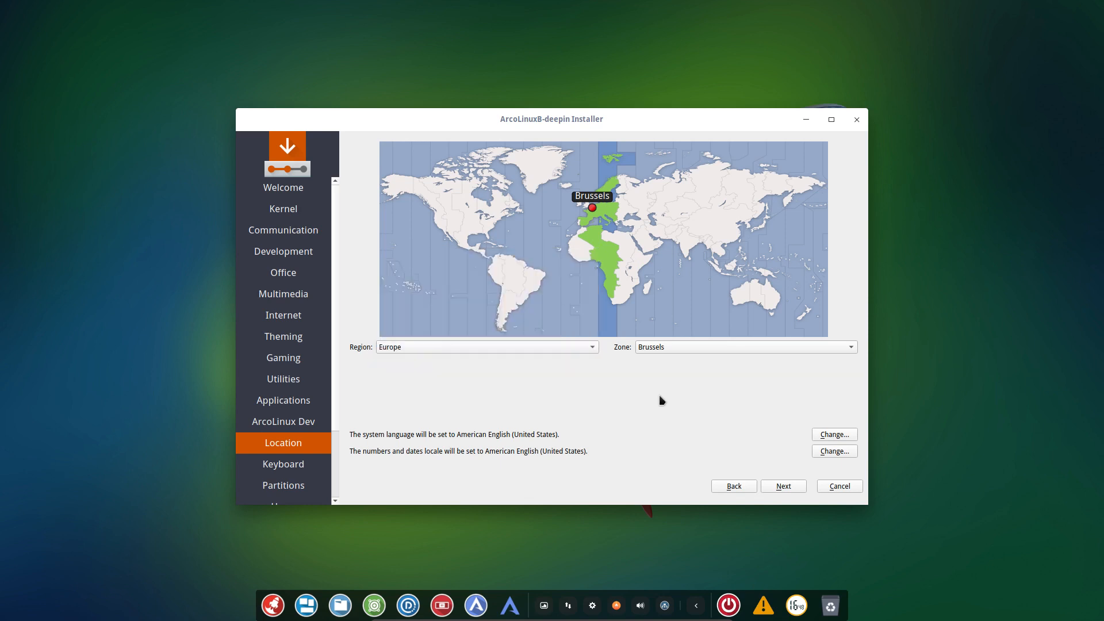
Move to Keyboard and choose the Belgian layout with its Default variant
{"action": "left_click", "coordinate": [283, 463]}
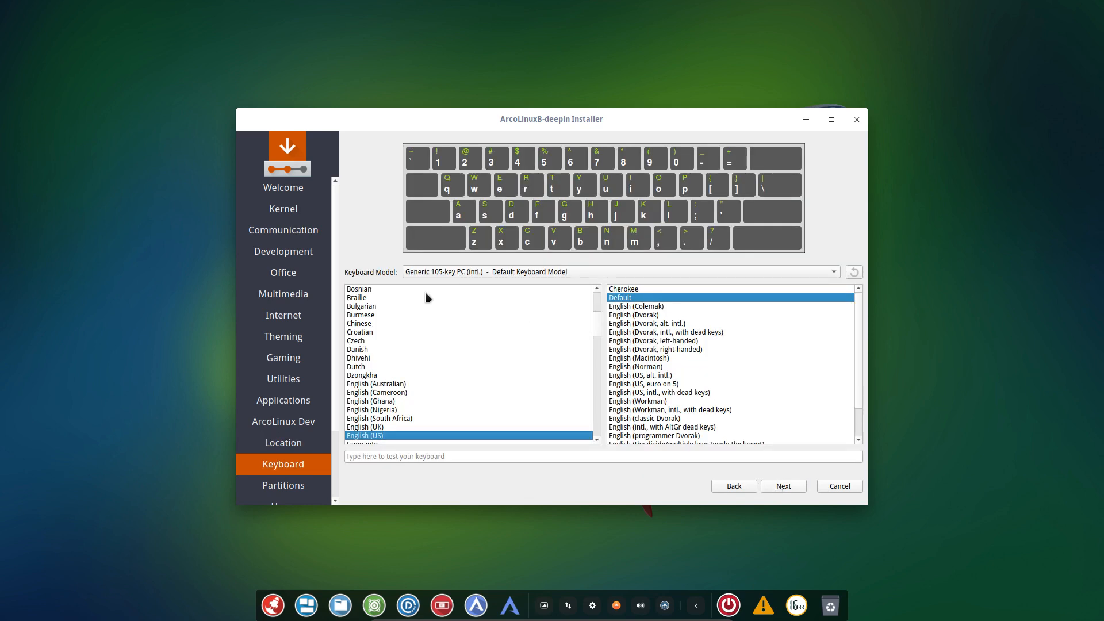
{"action": "left_click", "coordinate": [359, 296]}
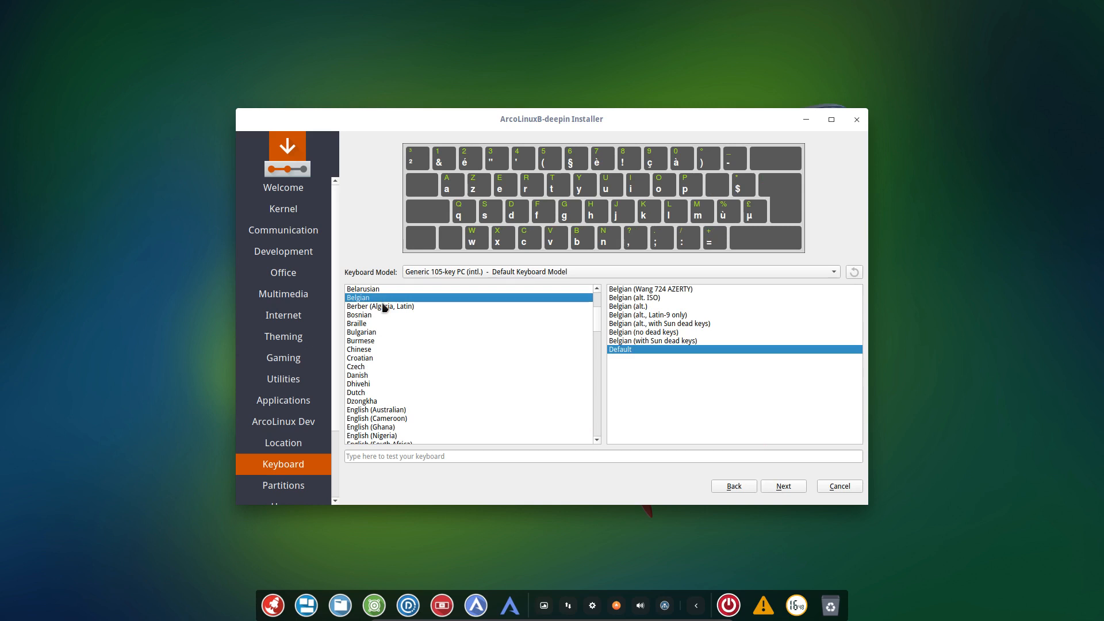
{"action": "mouse_move", "coordinate": [537, 322]}
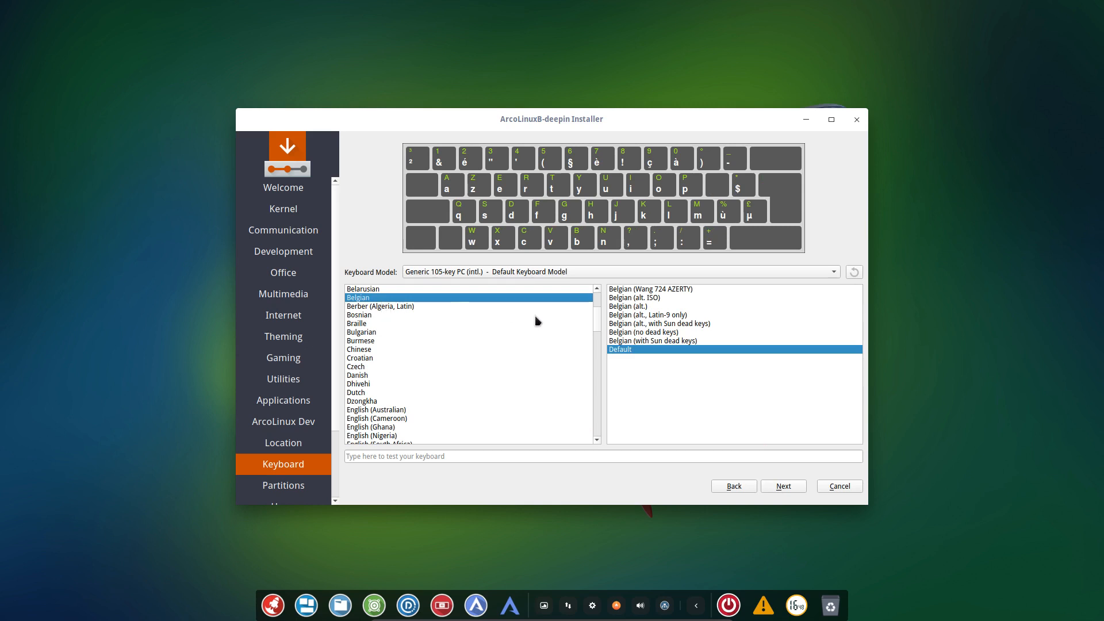
{"action": "mouse_move", "coordinate": [782, 490]}
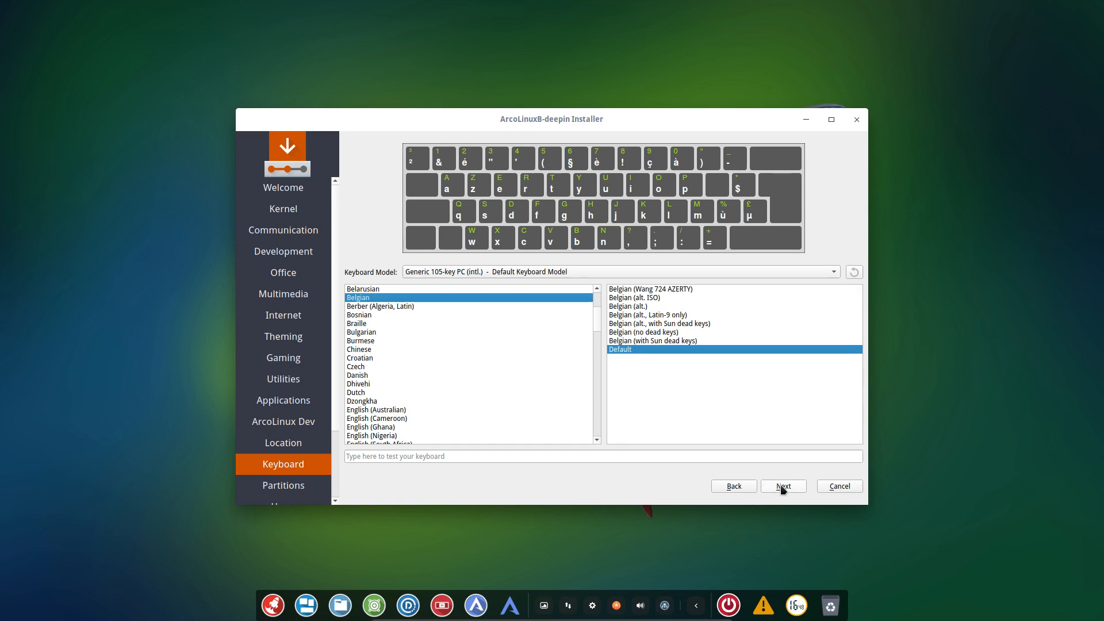
On Partitions choose Erase disk, try Swap (no Hibernate), then settle on No Swap
{"action": "left_click", "coordinate": [783, 485]}
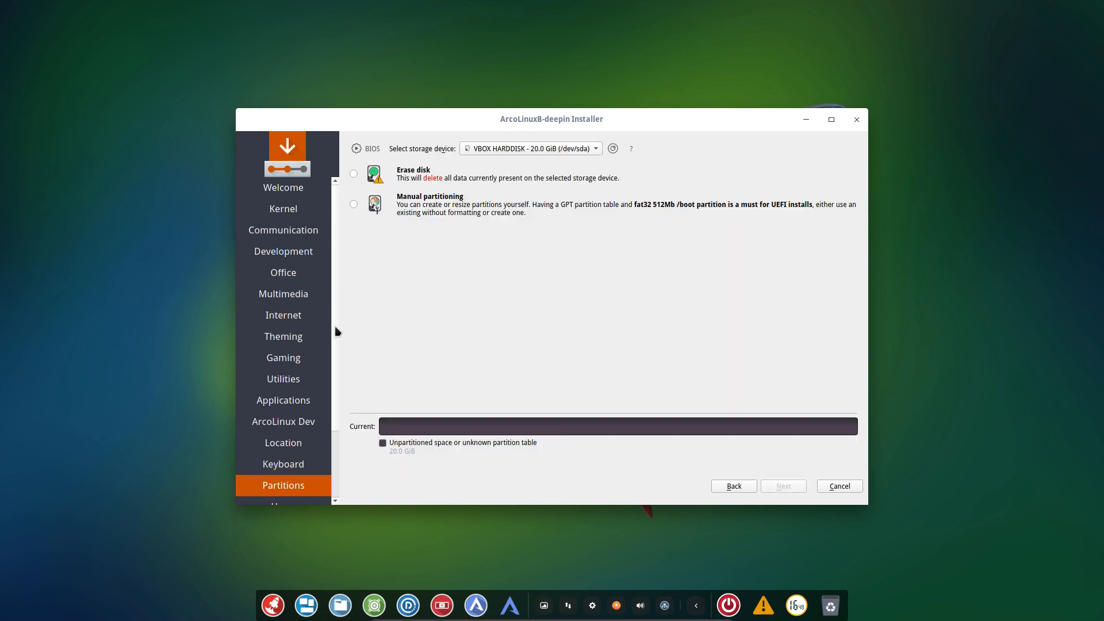
{"action": "mouse_move", "coordinate": [416, 197]}
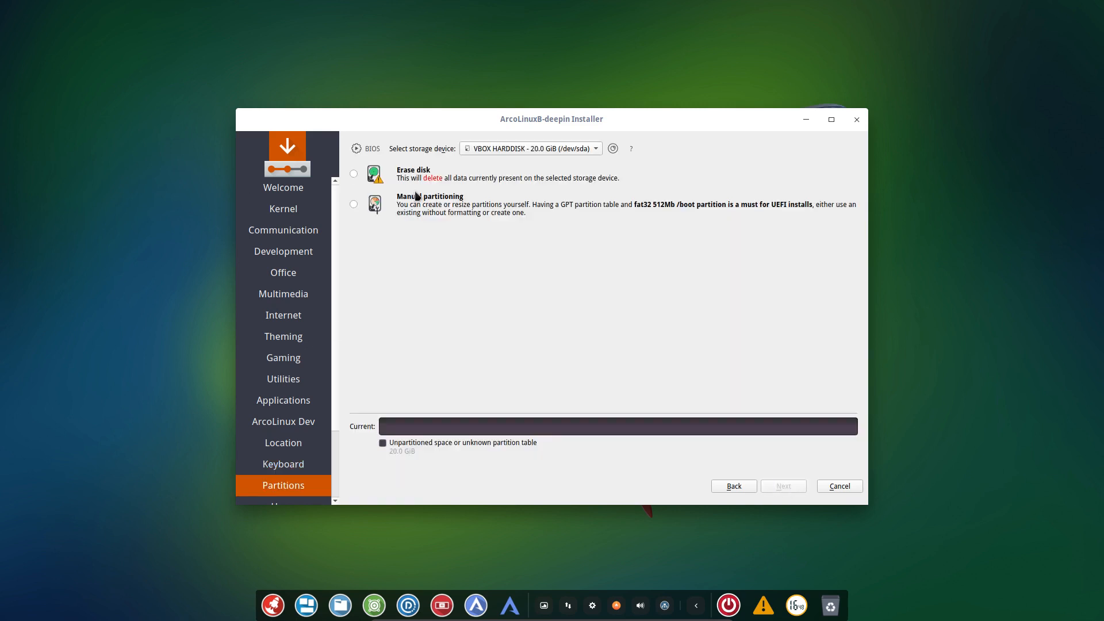
{"action": "mouse_move", "coordinate": [394, 214]}
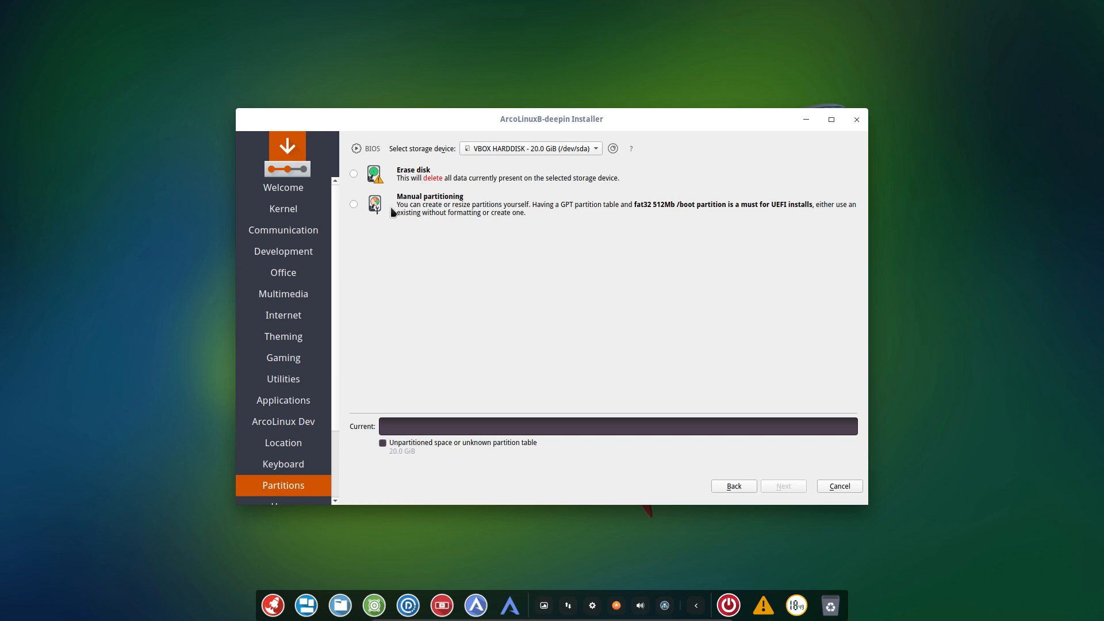
{"action": "mouse_move", "coordinate": [522, 298]}
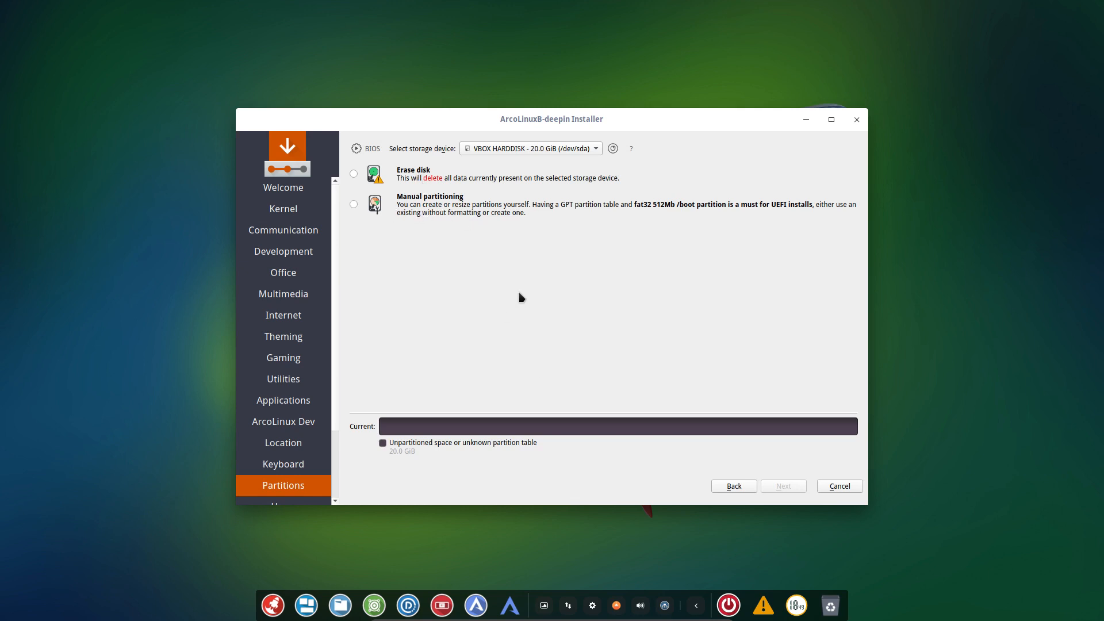
{"action": "mouse_move", "coordinate": [434, 219]}
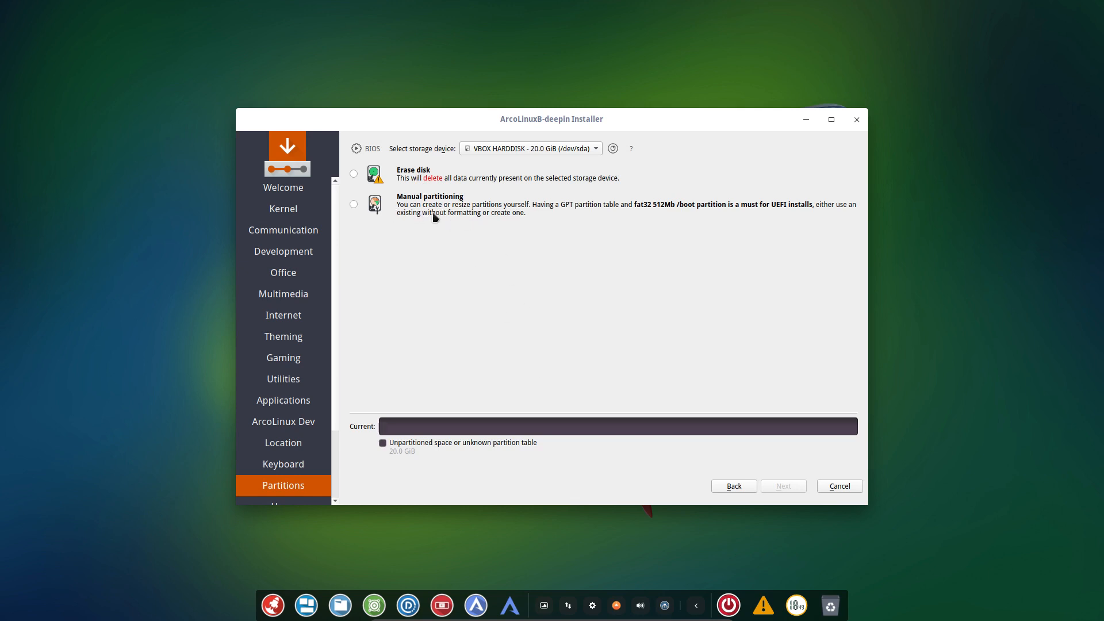
{"action": "mouse_move", "coordinate": [691, 216]}
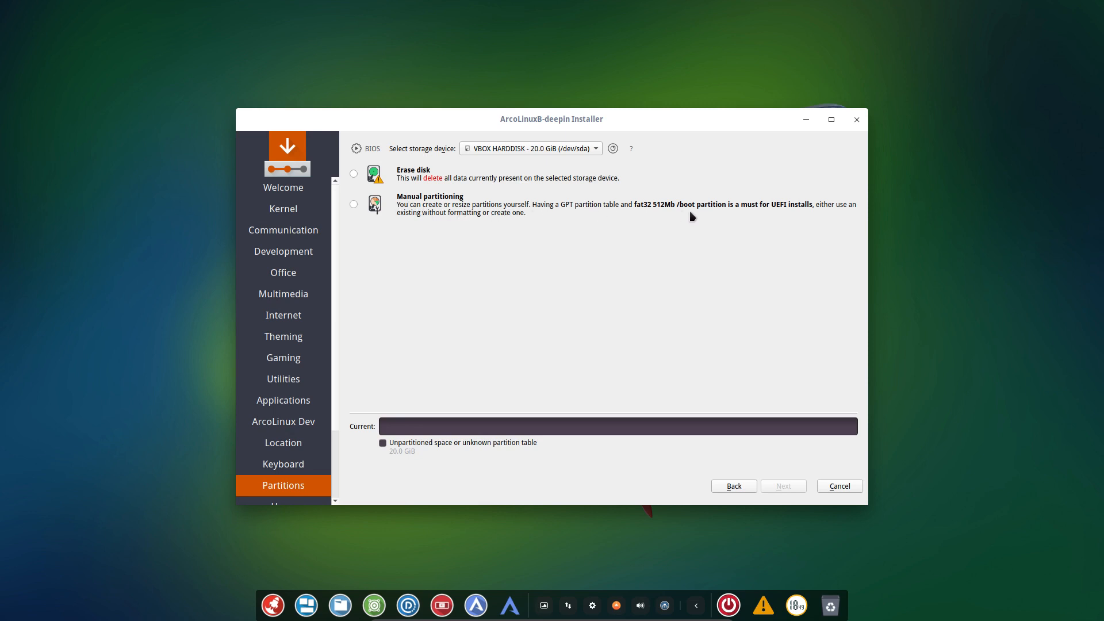
{"action": "mouse_move", "coordinate": [536, 213]}
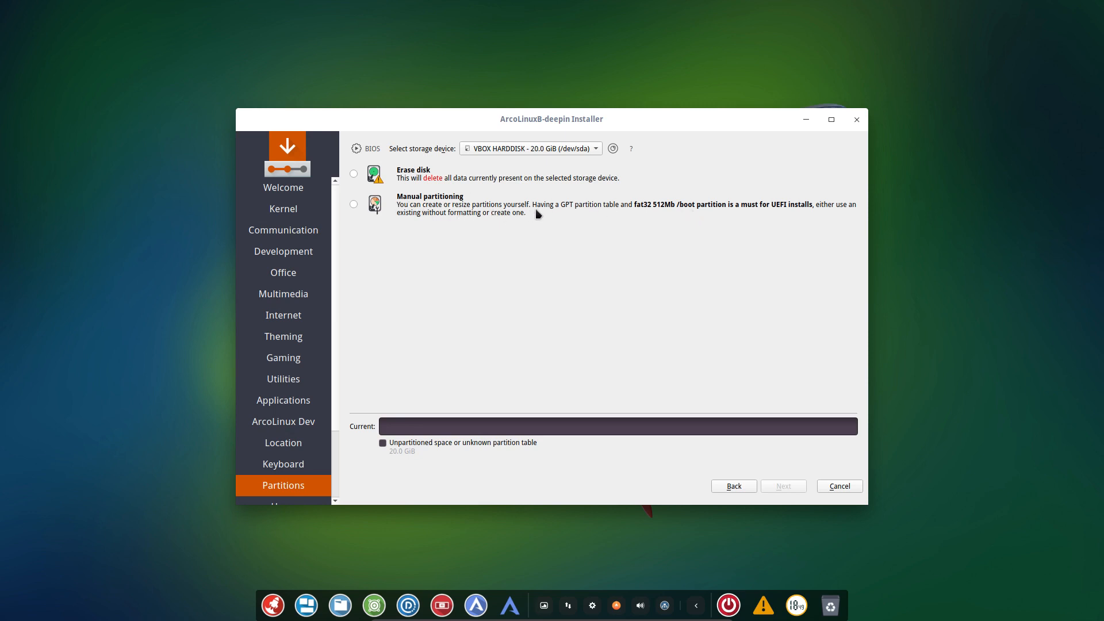
{"action": "mouse_move", "coordinate": [587, 214]}
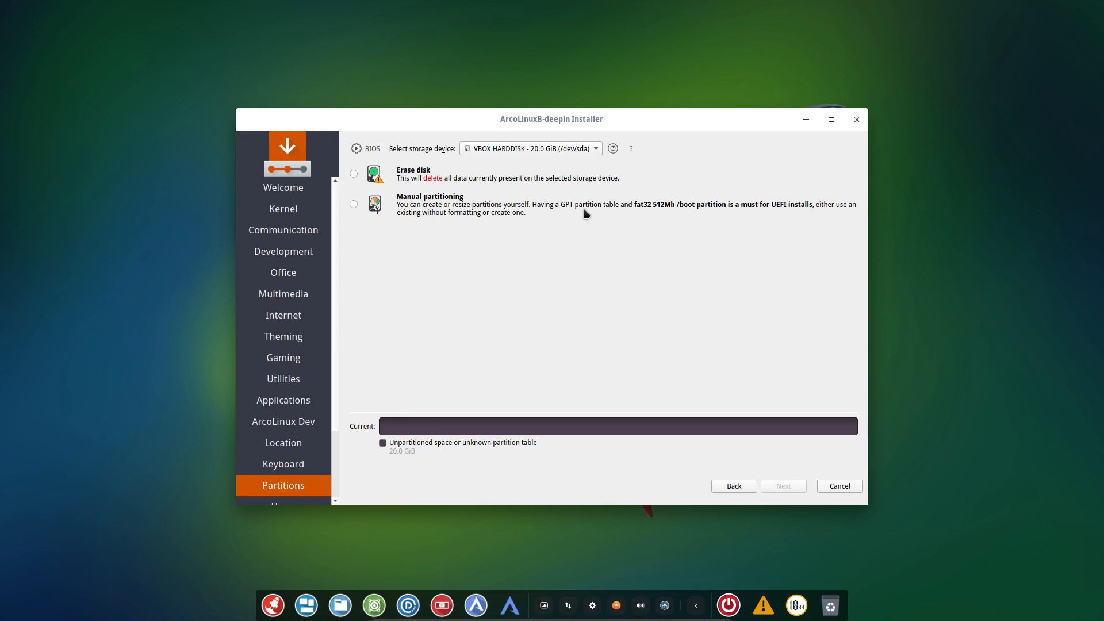
{"action": "mouse_move", "coordinate": [715, 227]}
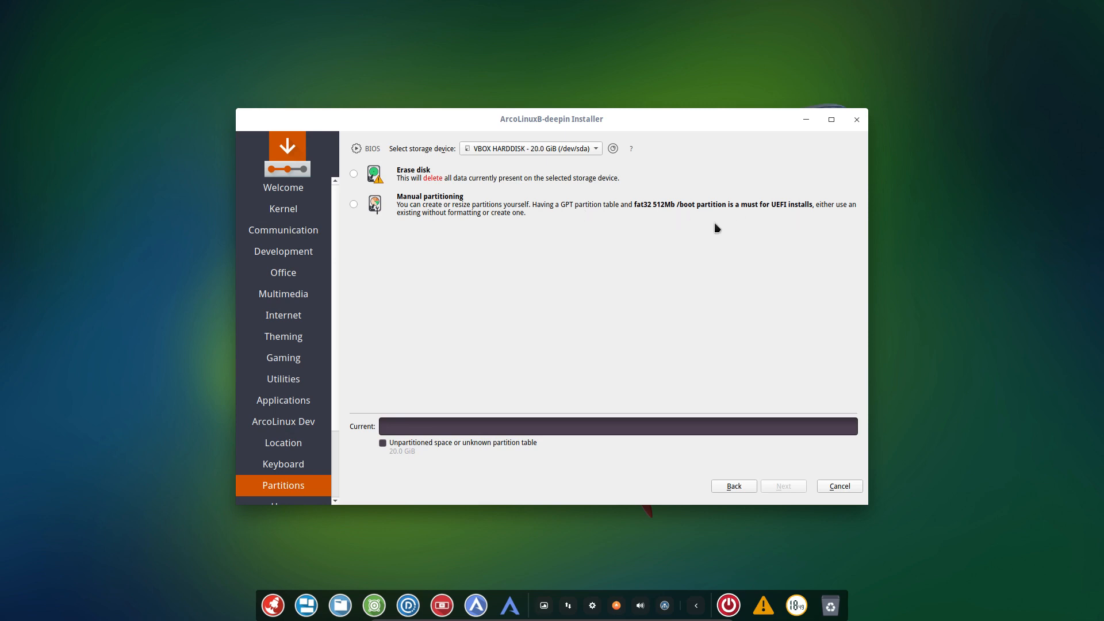
{"action": "mouse_move", "coordinate": [354, 184]}
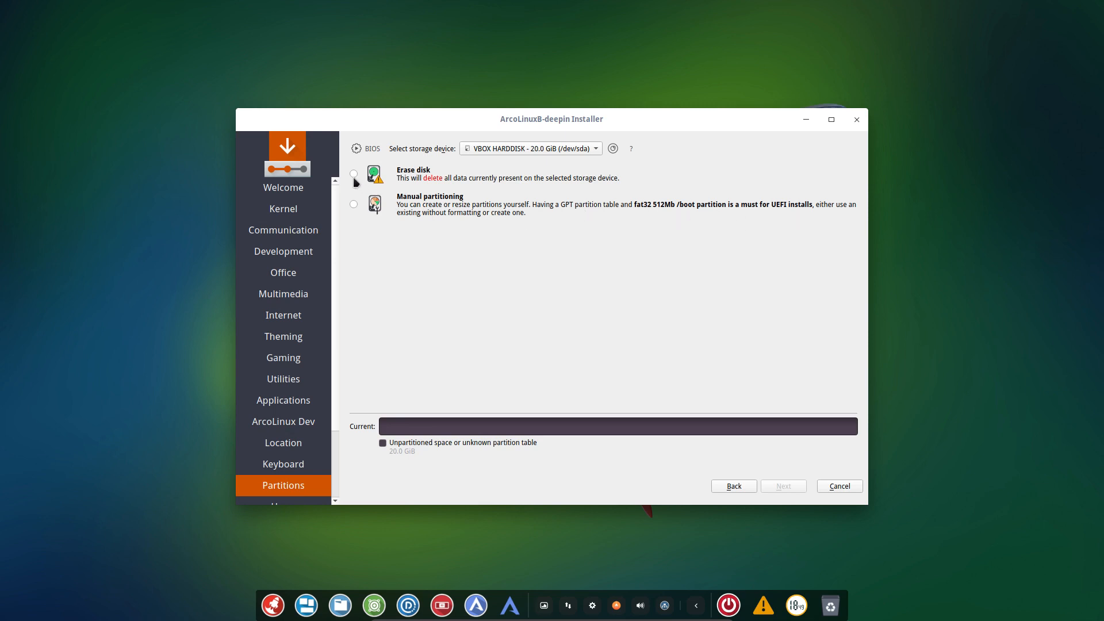
{"action": "left_click", "coordinate": [353, 174]}
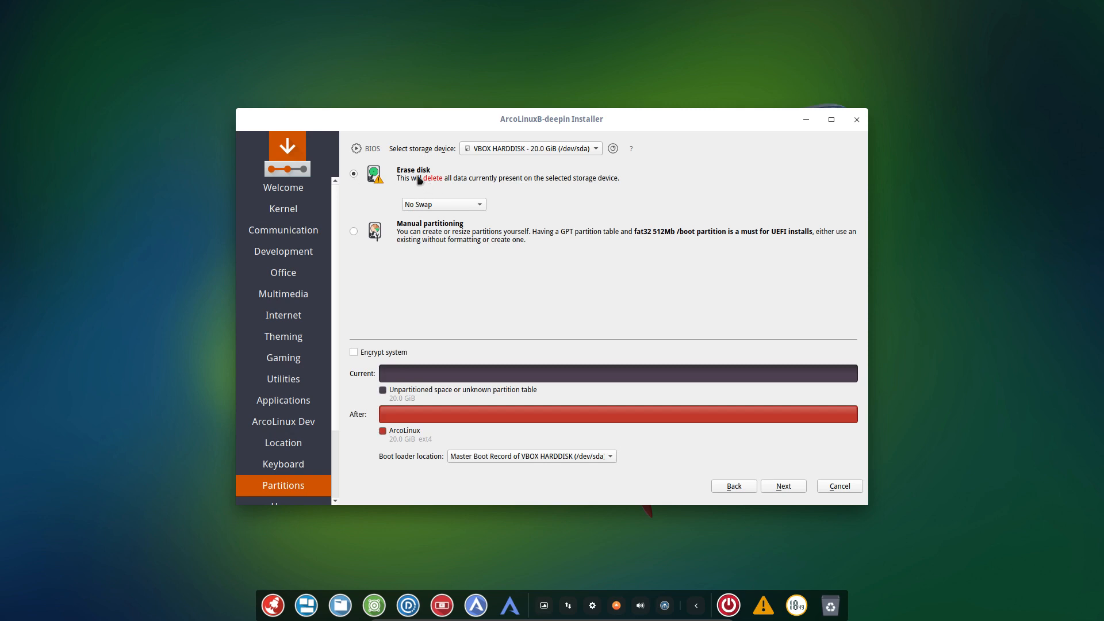
{"action": "left_click", "coordinate": [444, 205]}
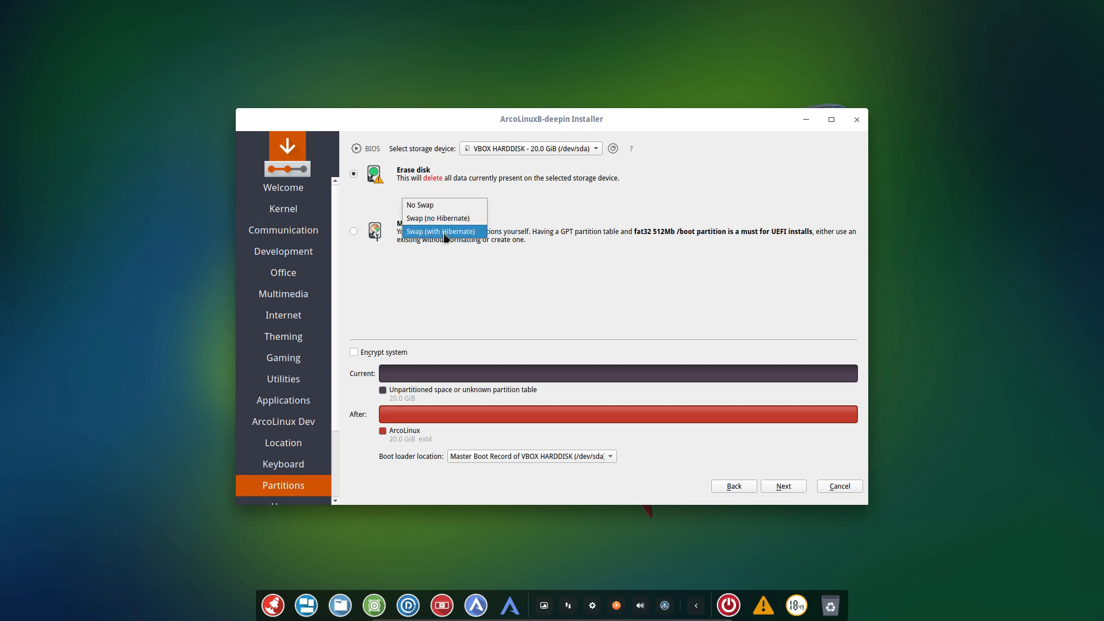
{"action": "left_click", "coordinate": [438, 219]}
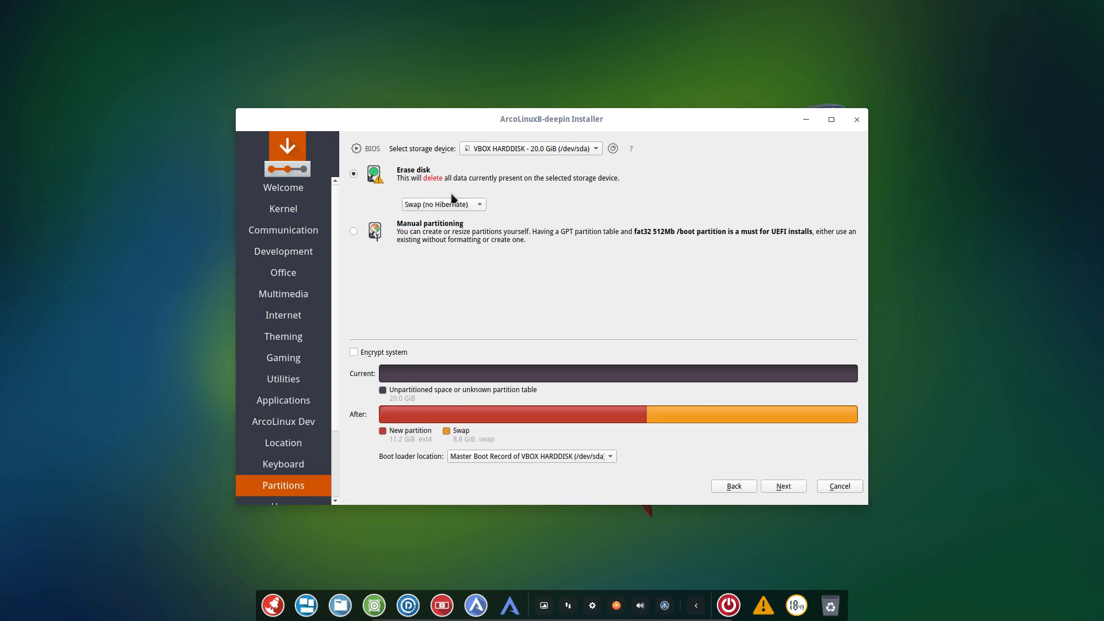
{"action": "left_click", "coordinate": [444, 205]}
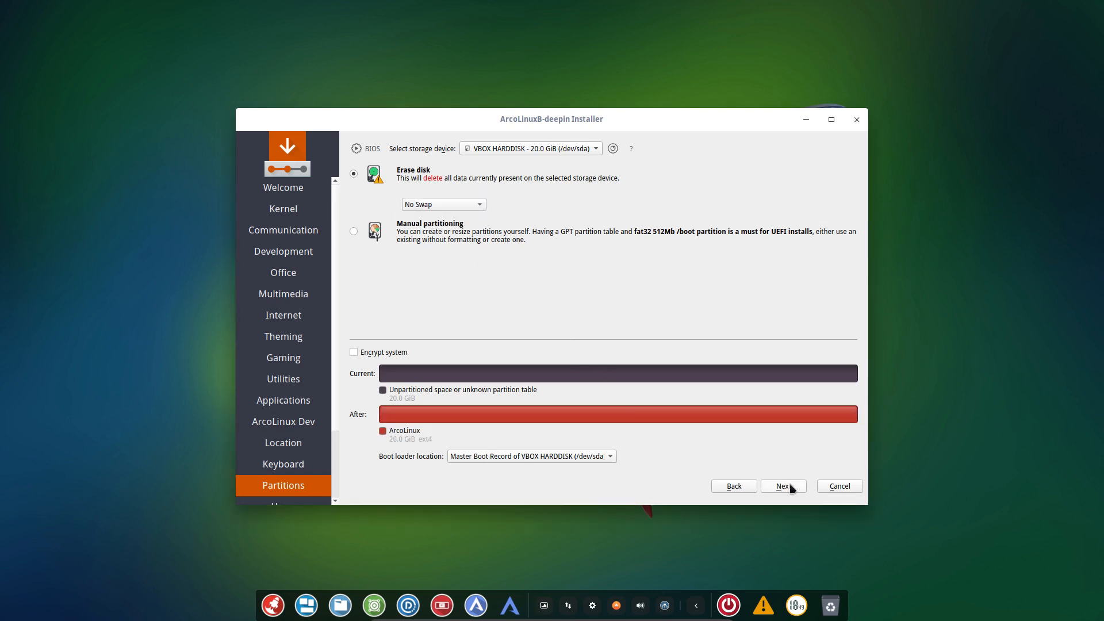
Create user 'erik' with a password, auto-login and the same administrator password, then reach the summary
{"action": "left_click", "coordinate": [783, 486]}
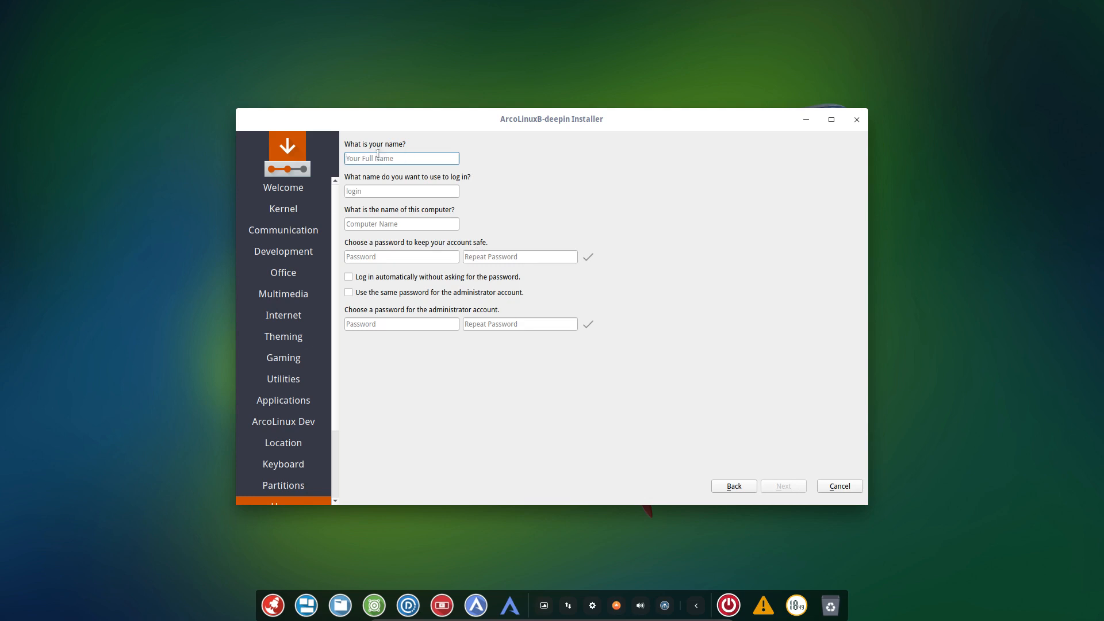
{"action": "type", "text": "erik"}
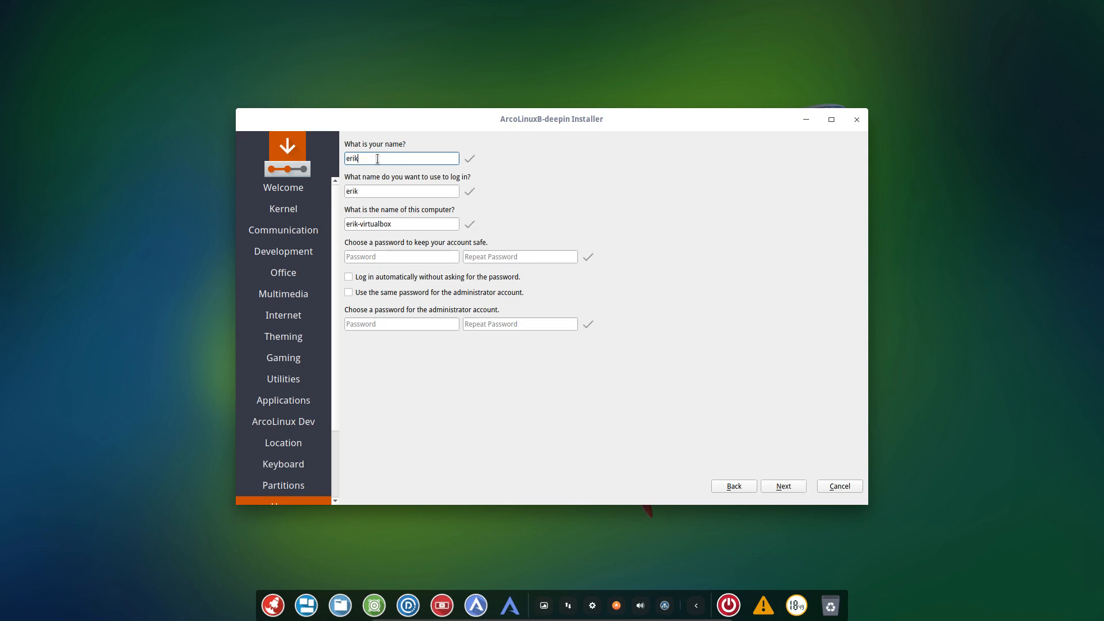
{"action": "type", "text": "••••"}
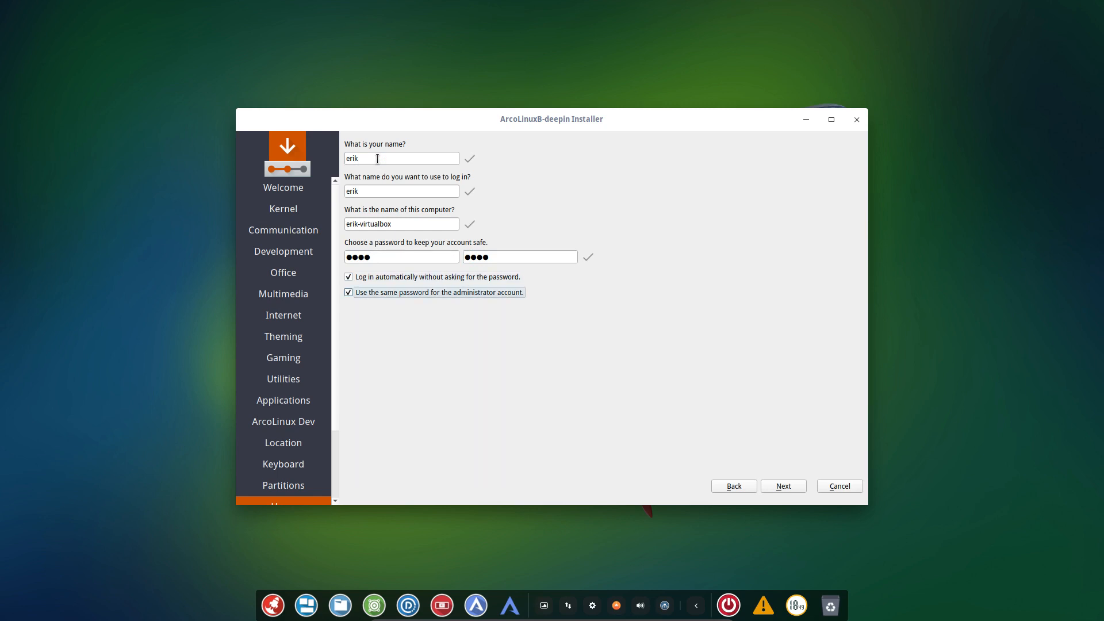
{"action": "mouse_move", "coordinate": [470, 300]}
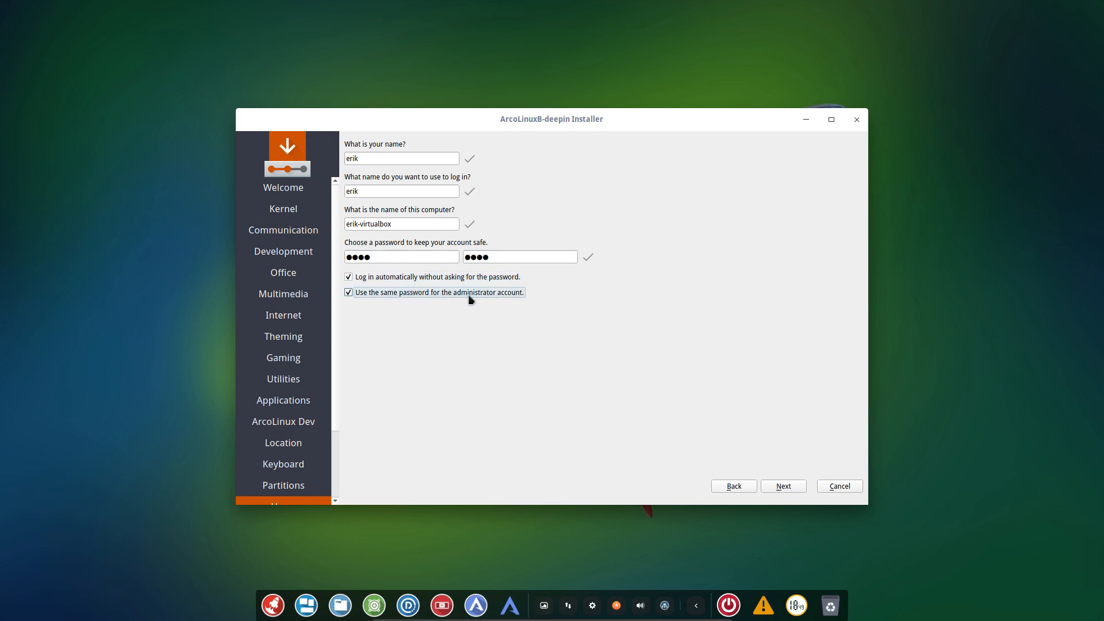
{"action": "mouse_move", "coordinate": [704, 442]}
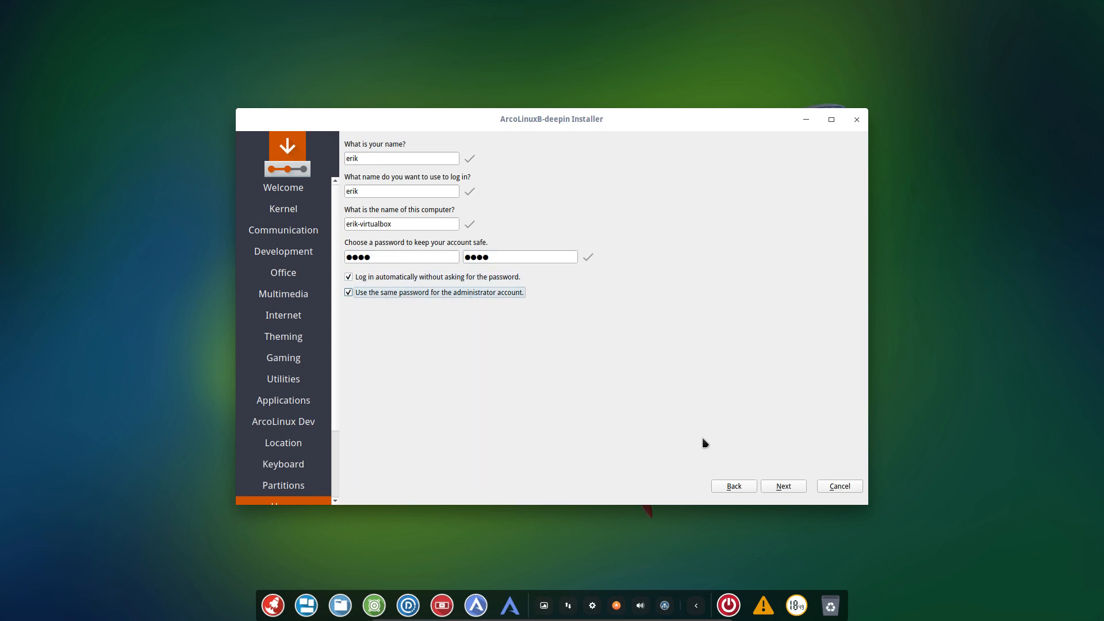
{"action": "left_click", "coordinate": [783, 485]}
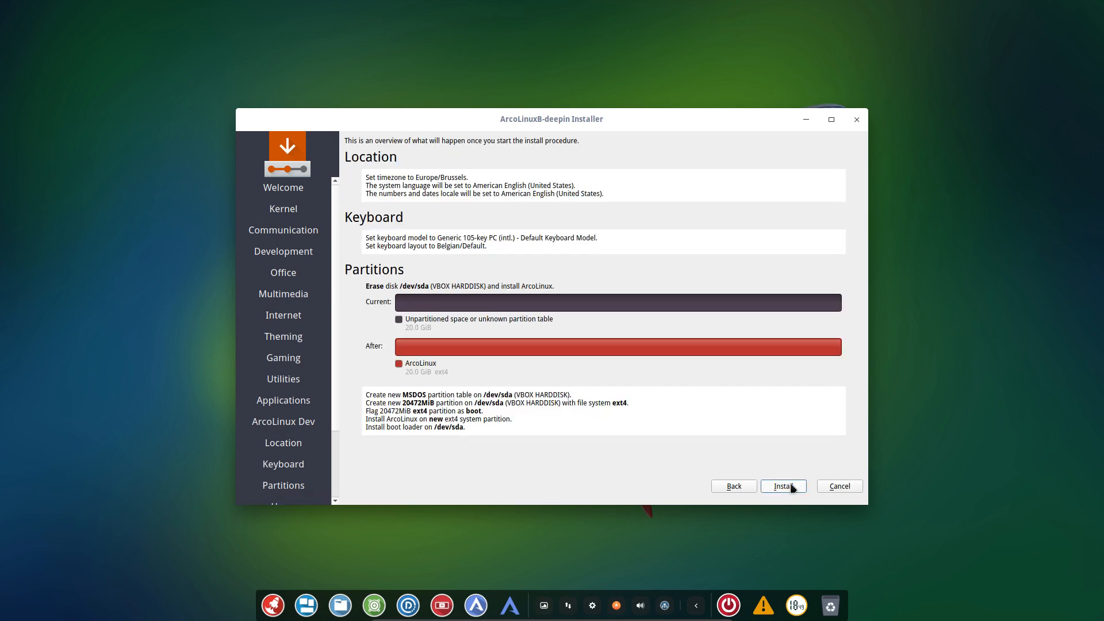
Start installing ArcoLinux onto the erased disk from the summary page
{"action": "left_click", "coordinate": [783, 486]}
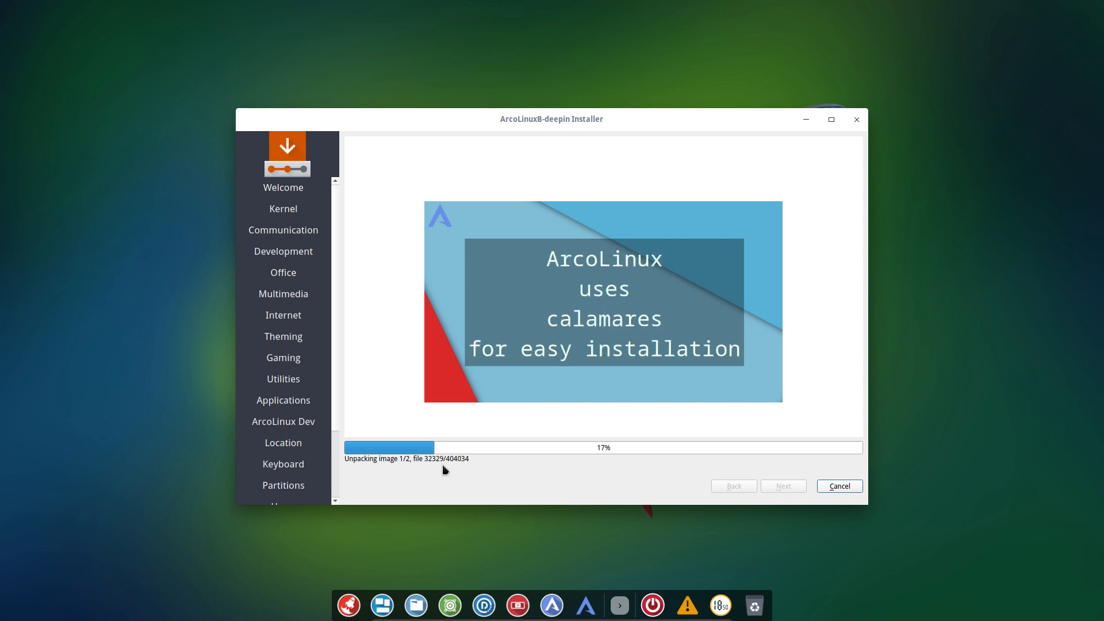
{"action": "mouse_move", "coordinate": [702, 427]}
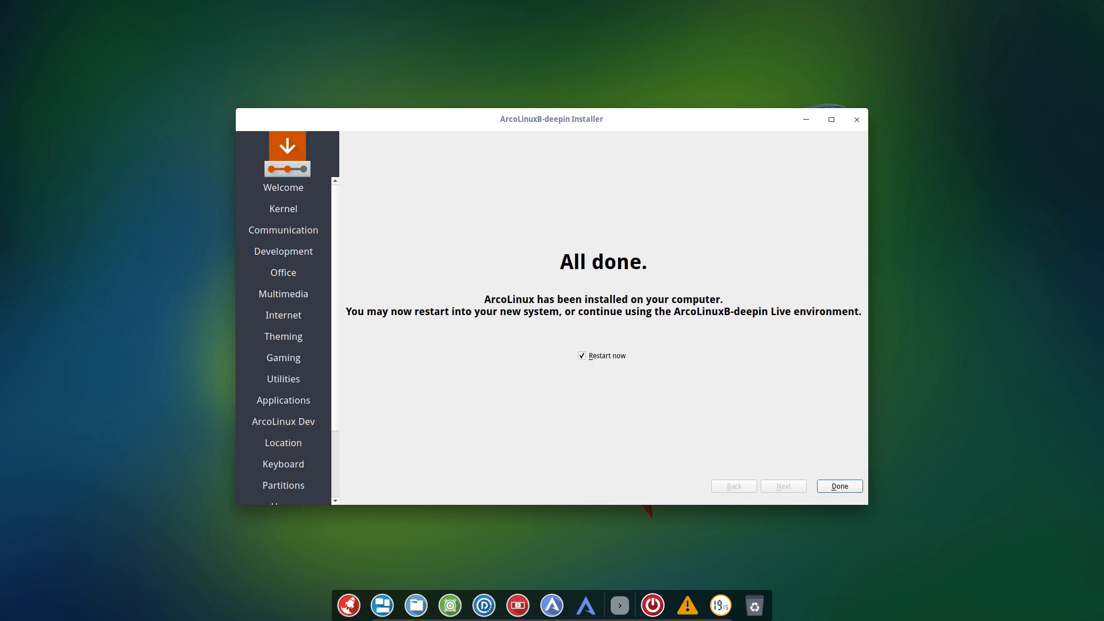
{"action": "mouse_move", "coordinate": [831, 476]}
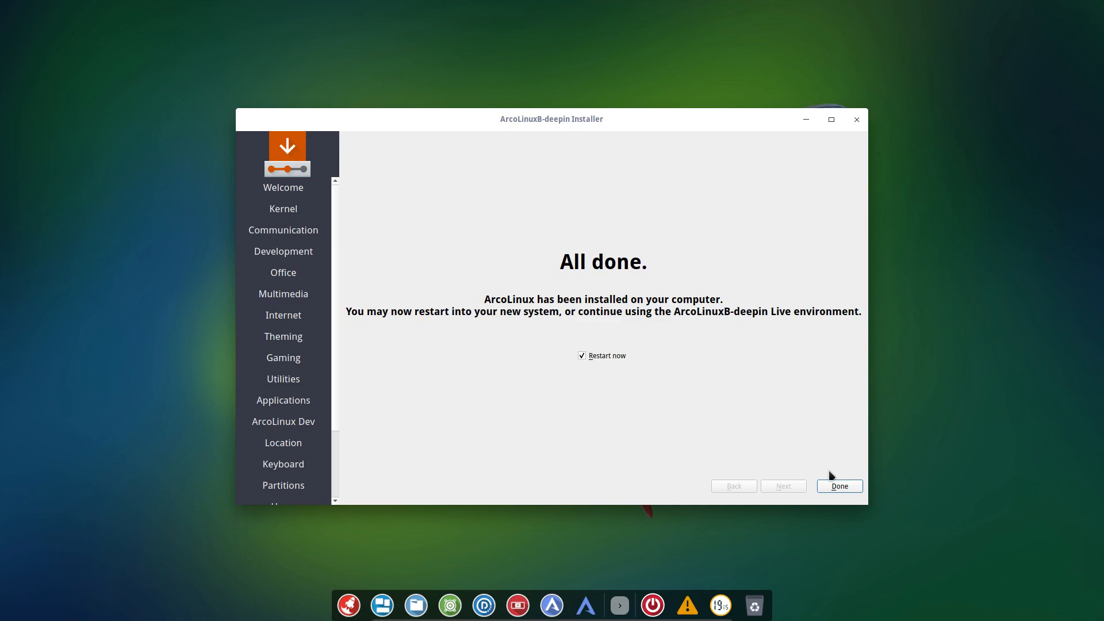
Finish the installer with 'Restart now' ticked so the machine reboots to the boot menu
{"action": "left_click", "coordinate": [839, 485]}
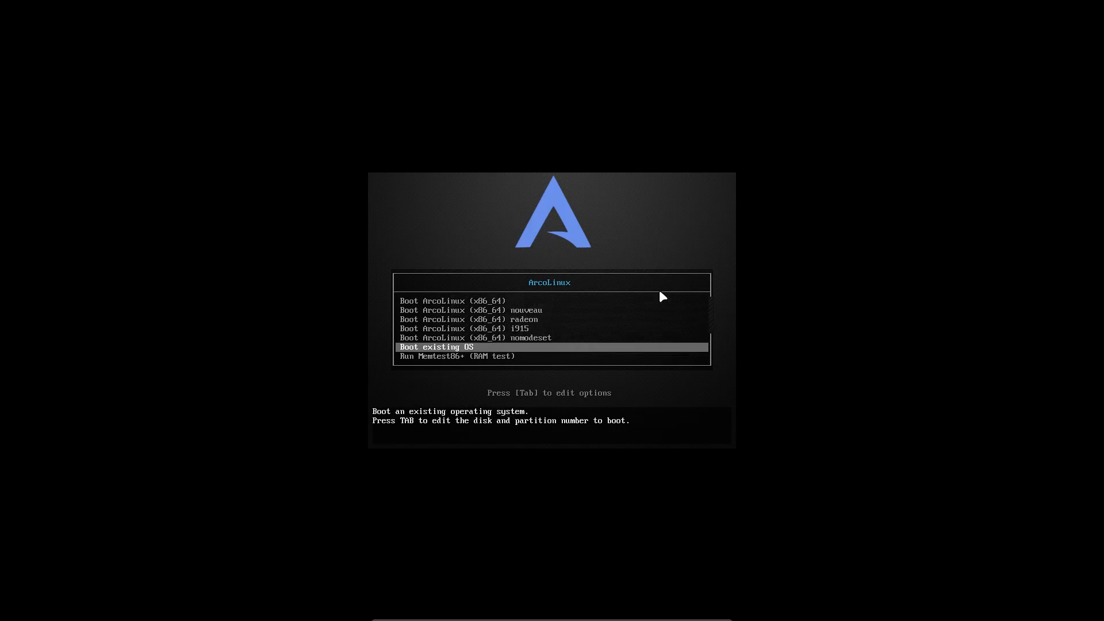
Boot the existing OS from the ArcoLinux boot menu into the deepin desktop
{"action": "key", "text": "Return"}
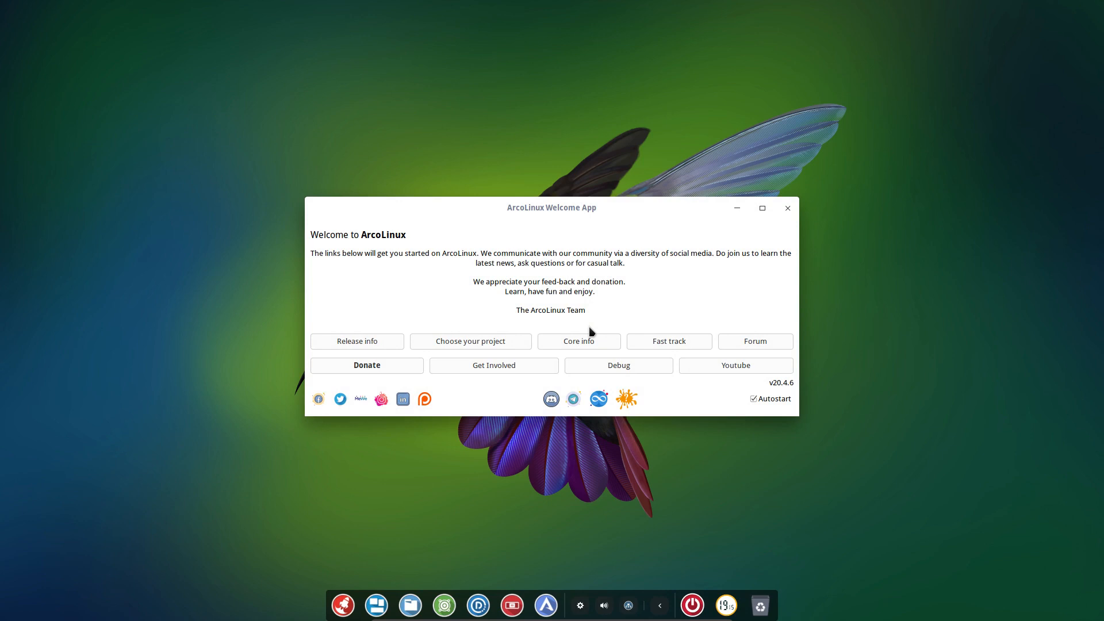
Untick Autostart in the Welcome App and close it, leaving the deepin desktop
{"action": "left_click", "coordinate": [753, 398]}
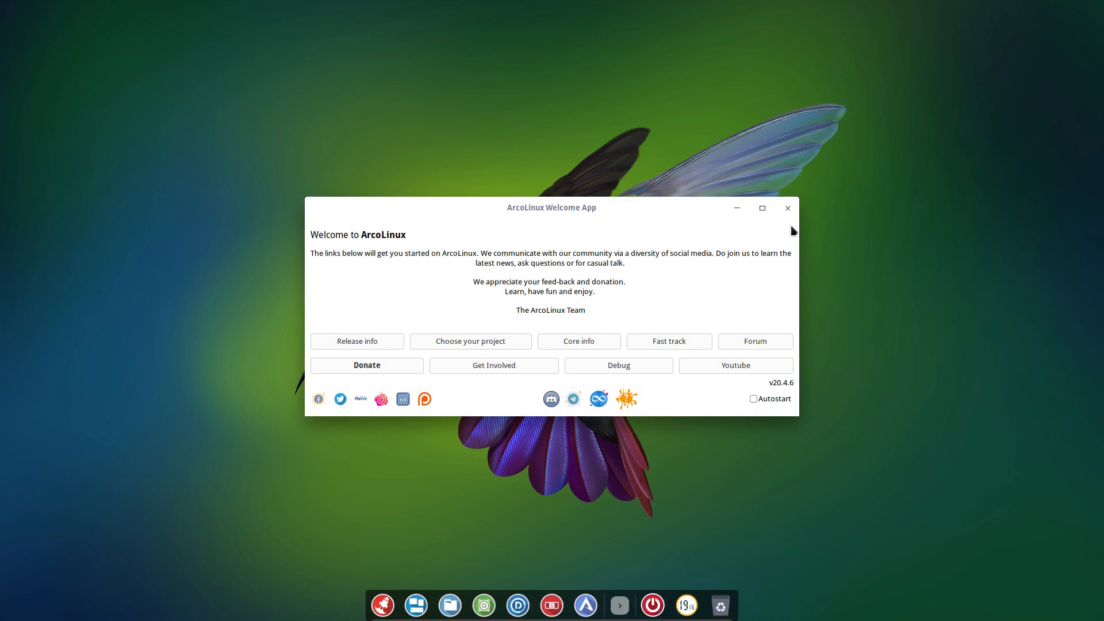
{"action": "left_click", "coordinate": [787, 207]}
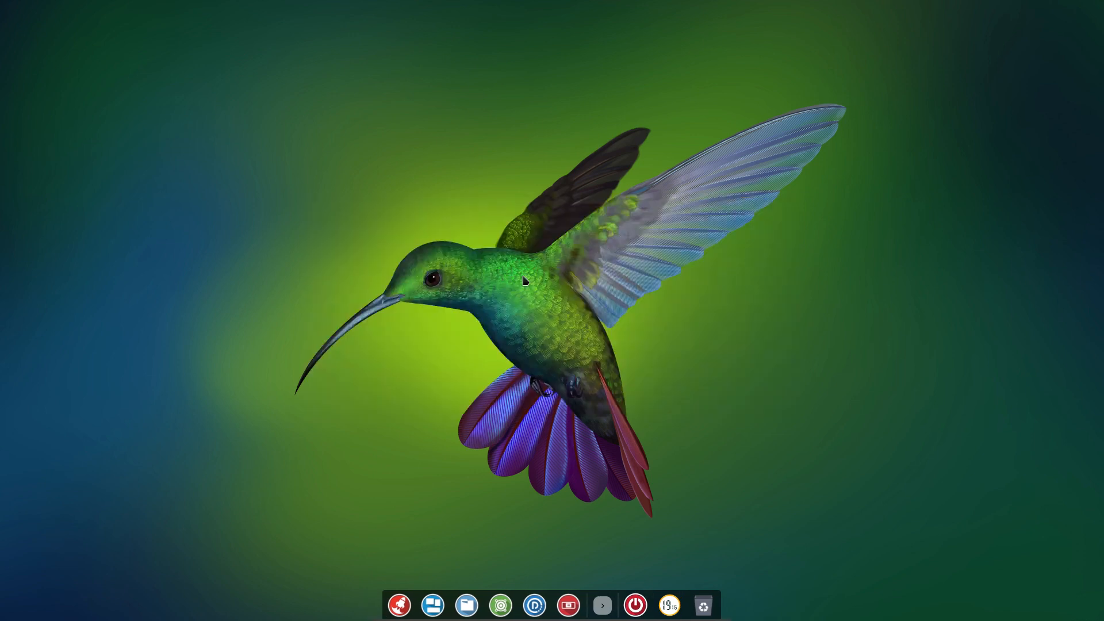